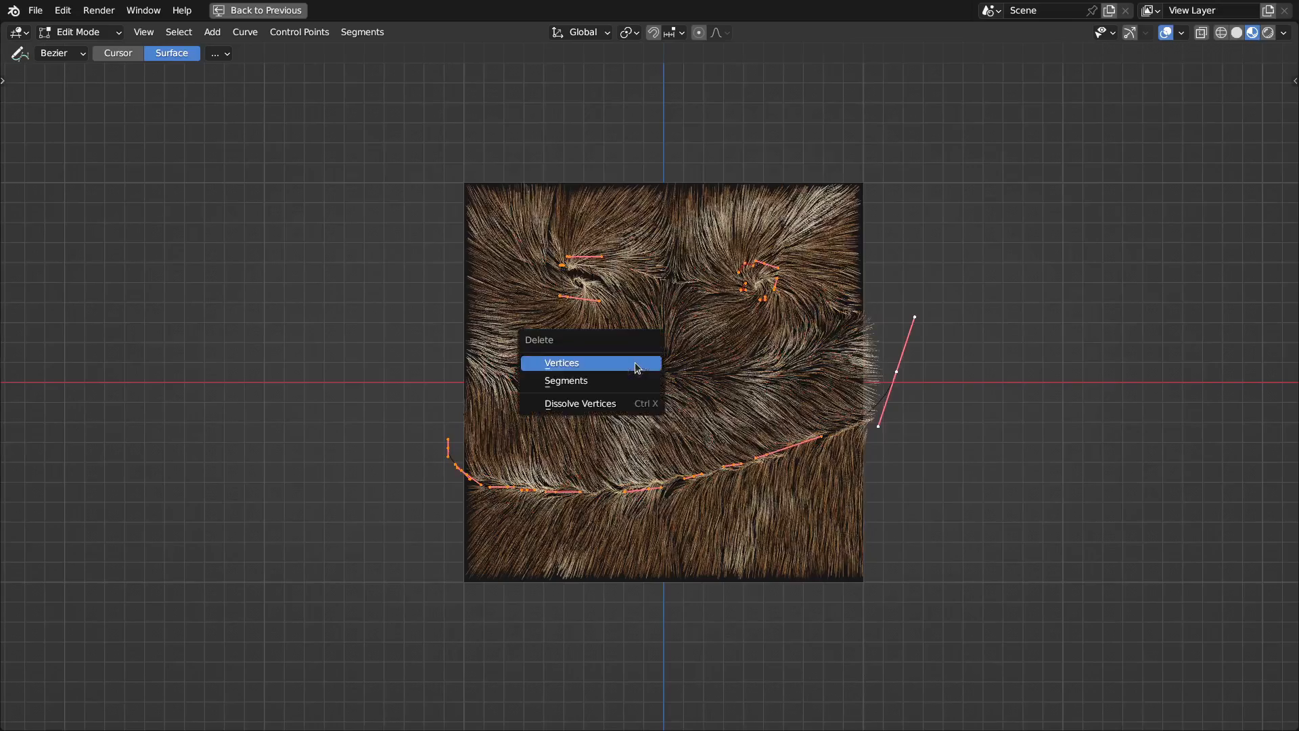
- Delete the selected guide curve points on the combed fur plane
click(561, 362)
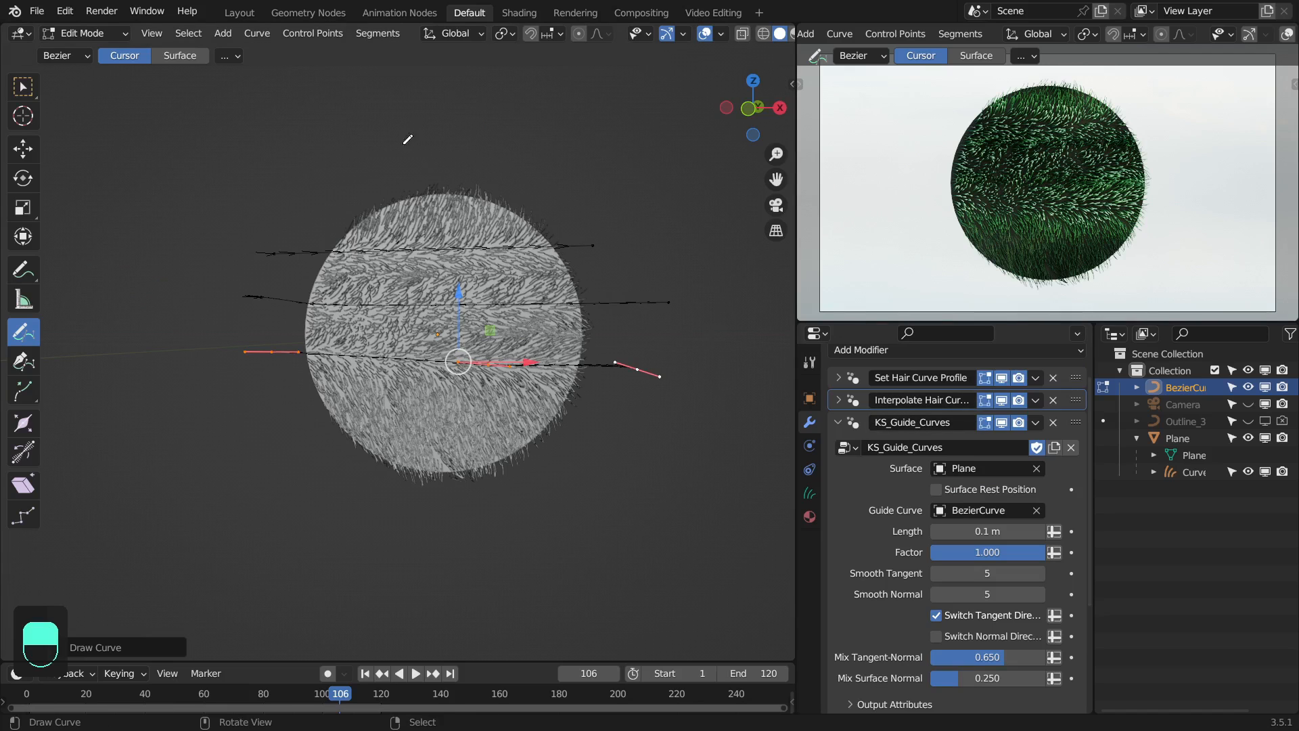
mouse_move(593, 351)
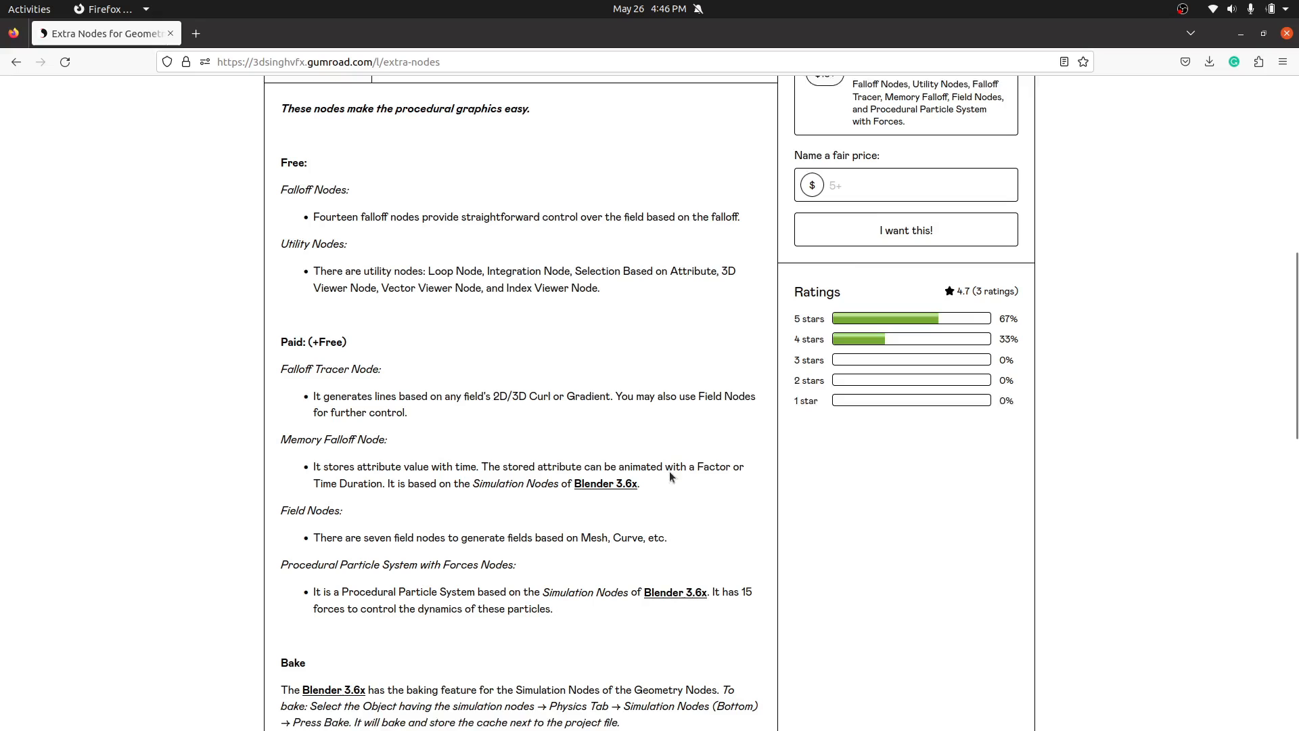
- Scroll the Extra Nodes page down to the free utility and paid node descriptions
scroll(down, 3)
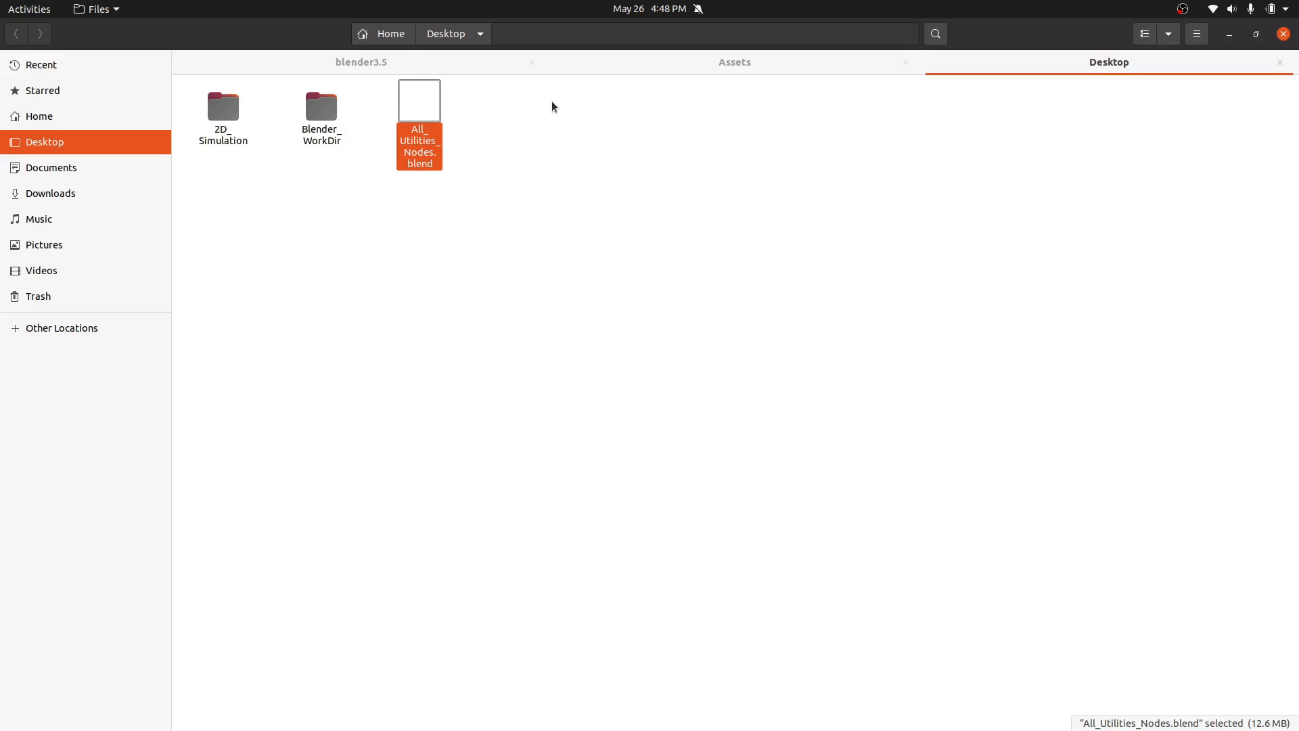
mouse_move(469, 201)
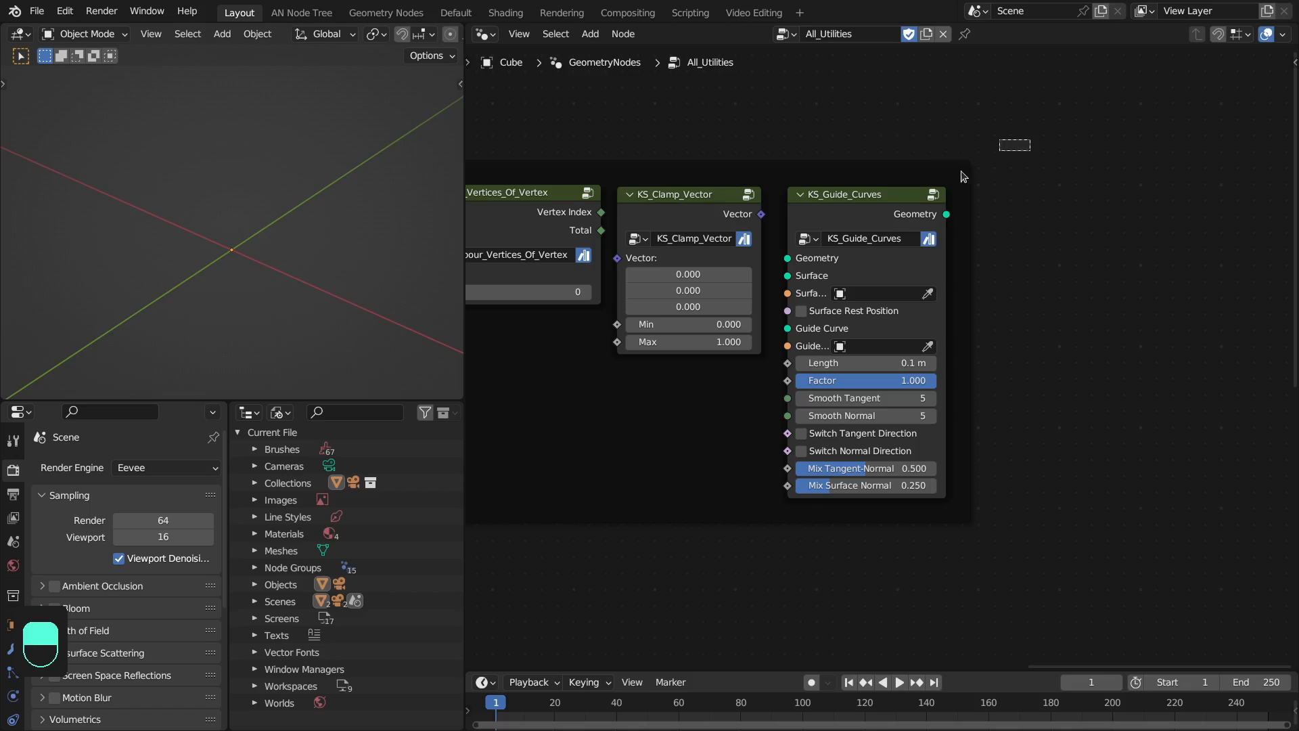
click(856, 206)
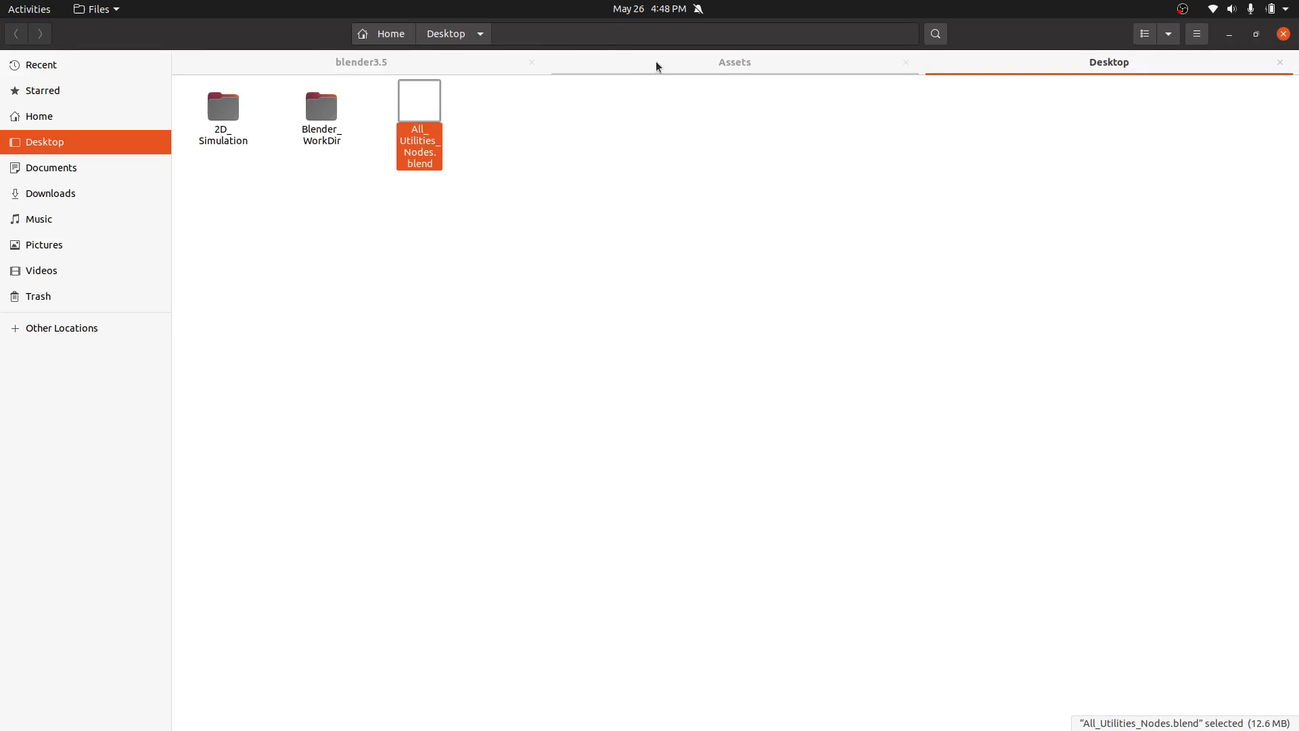
click(734, 61)
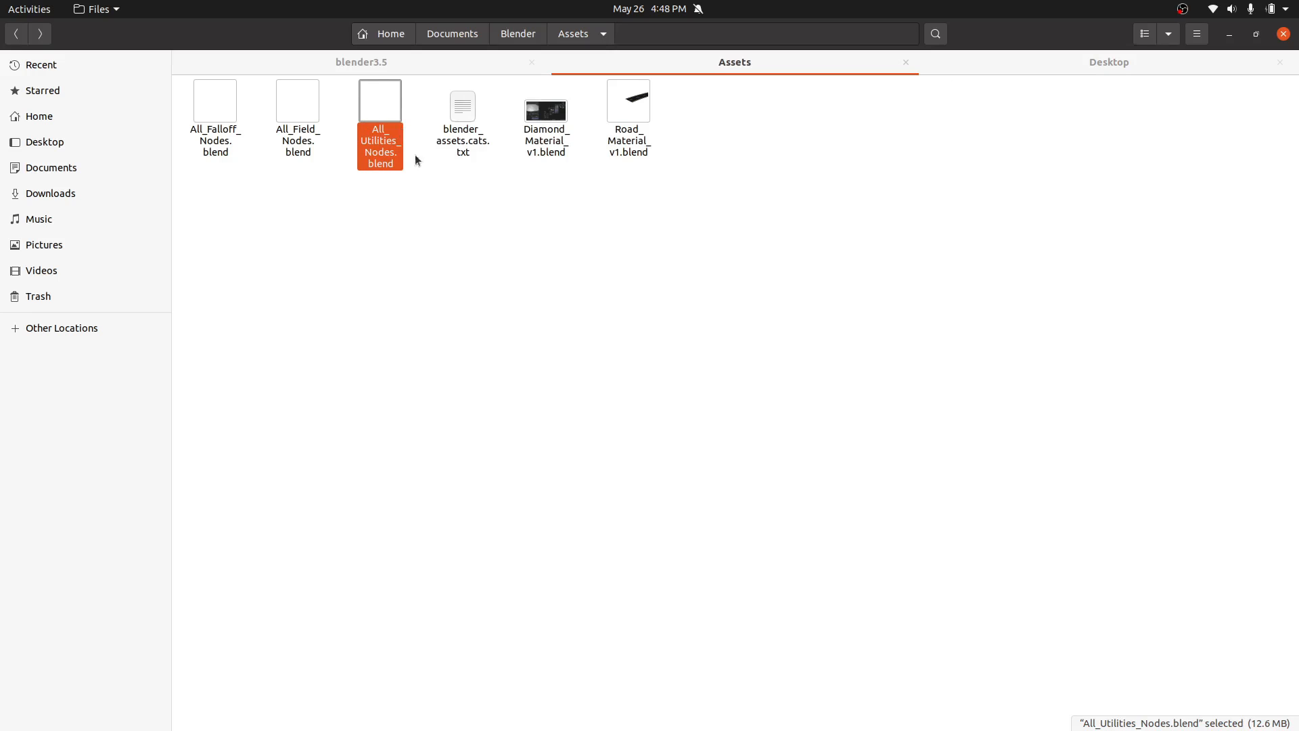
click(1108, 62)
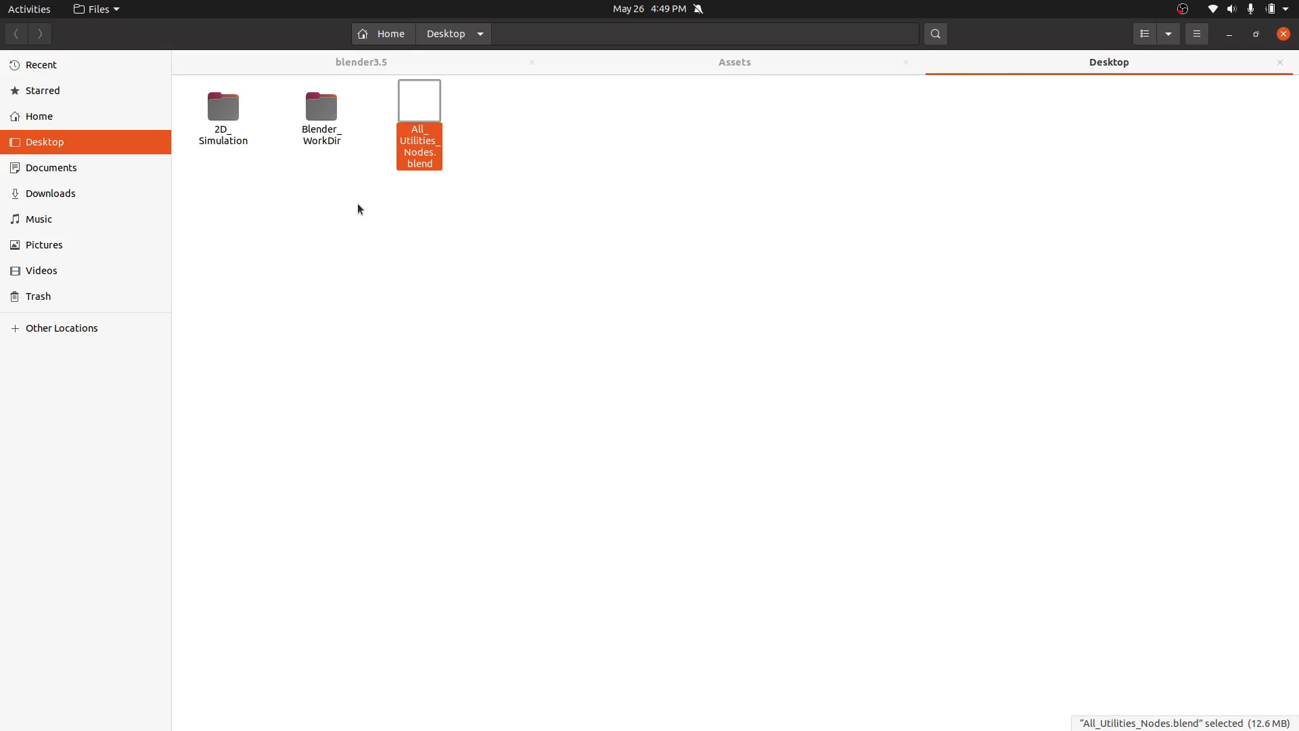
click(733, 62)
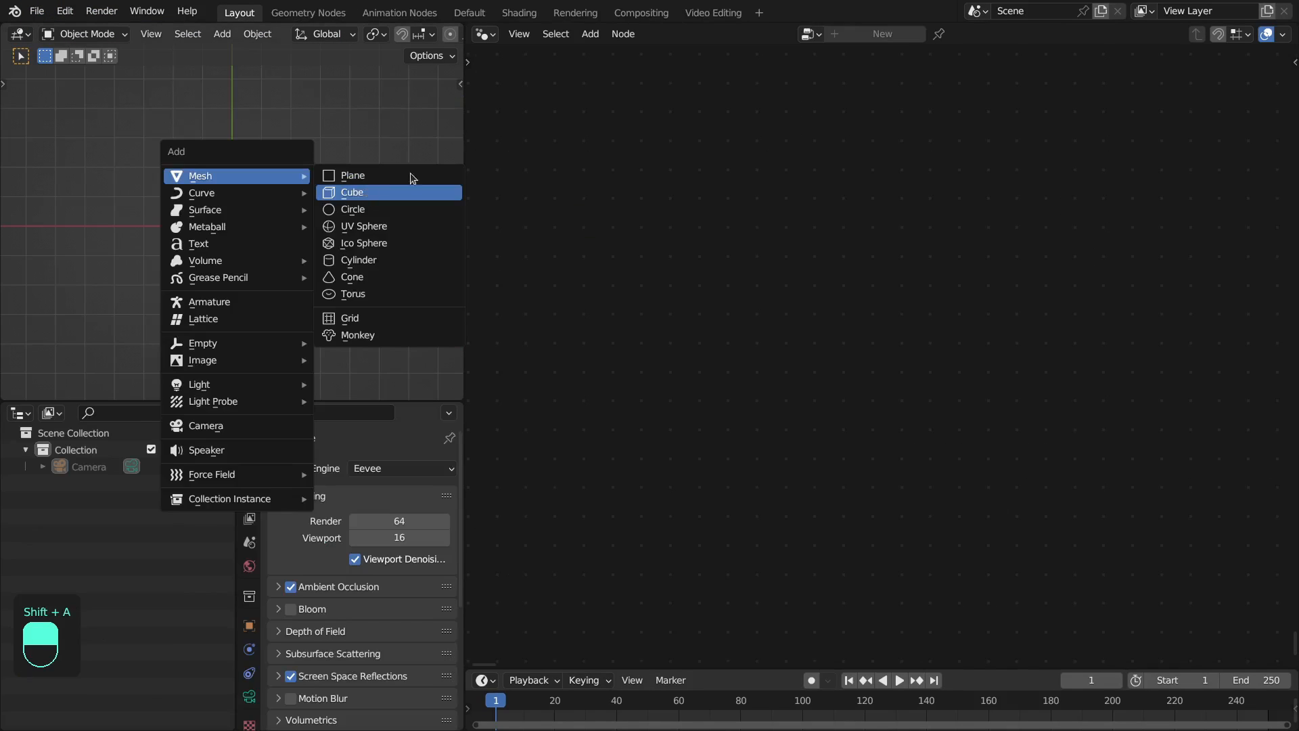
- Add a cube, then place, reposition and search for the KS_Guide_Curves node
click(352, 192)
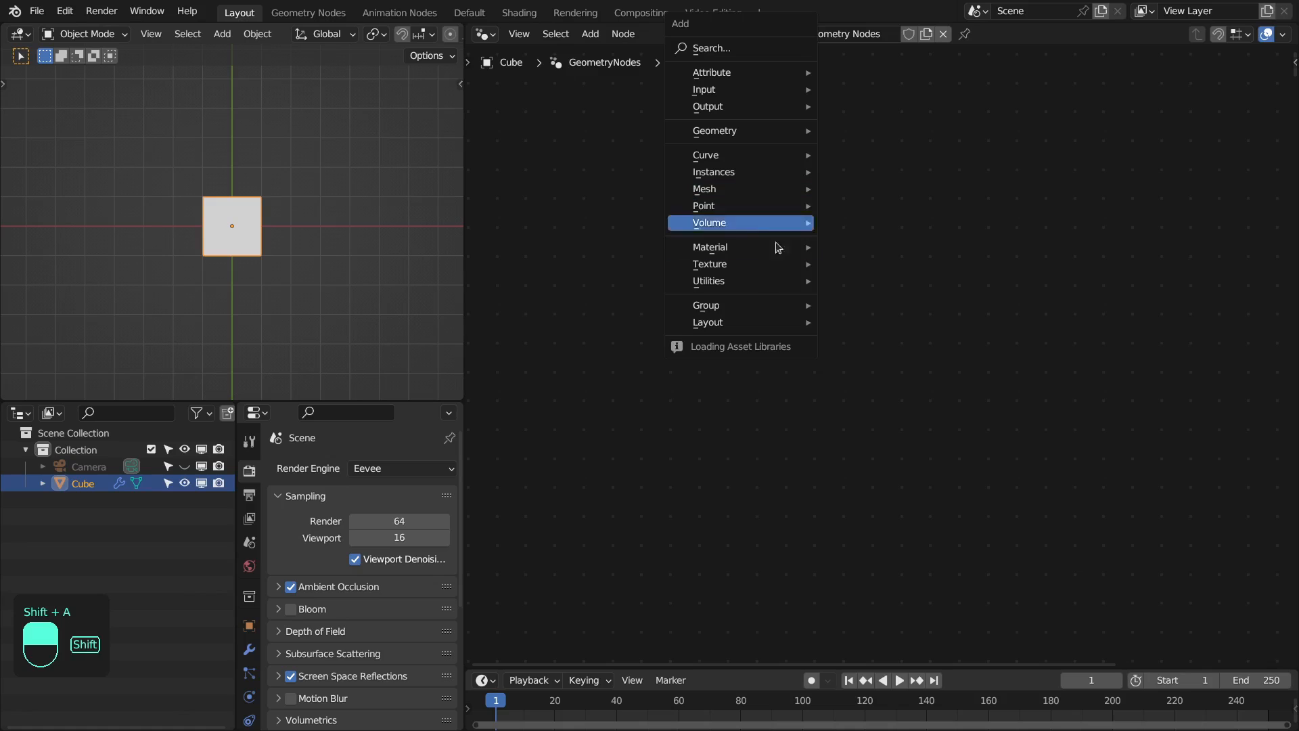
mouse_move(861, 396)
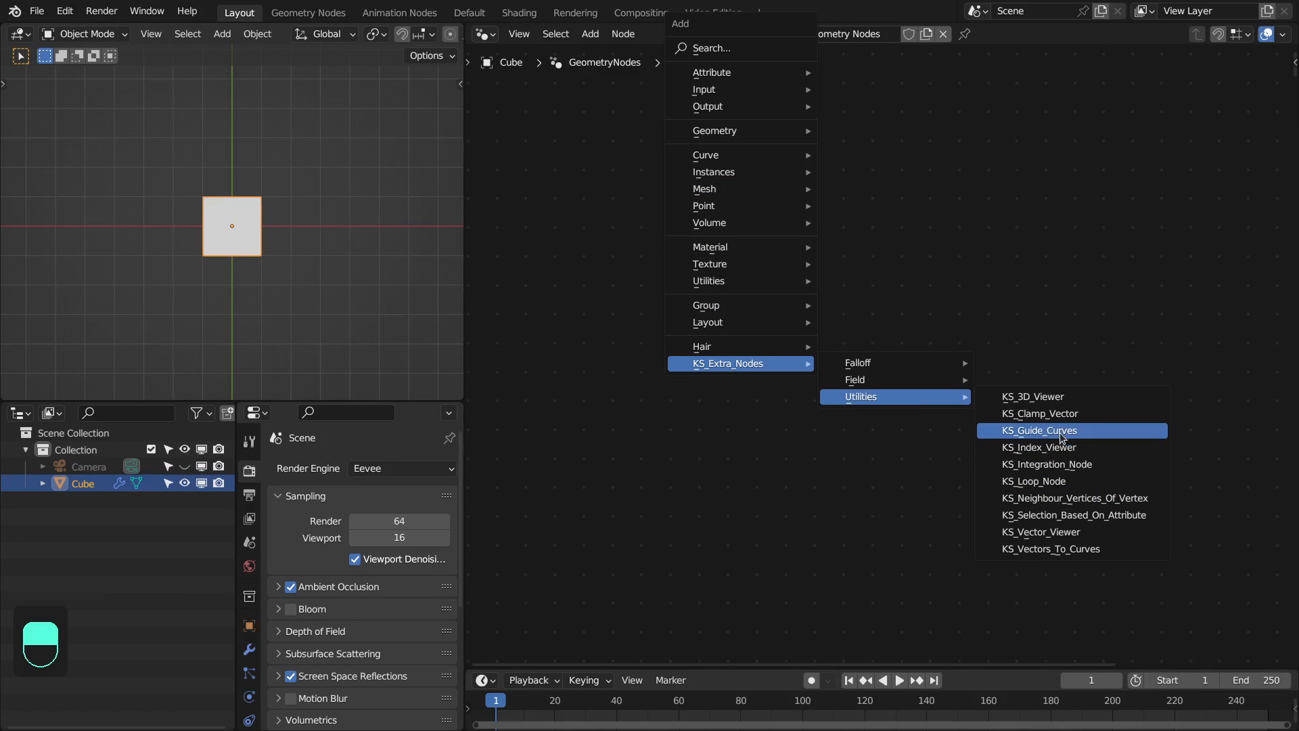
click(1040, 430)
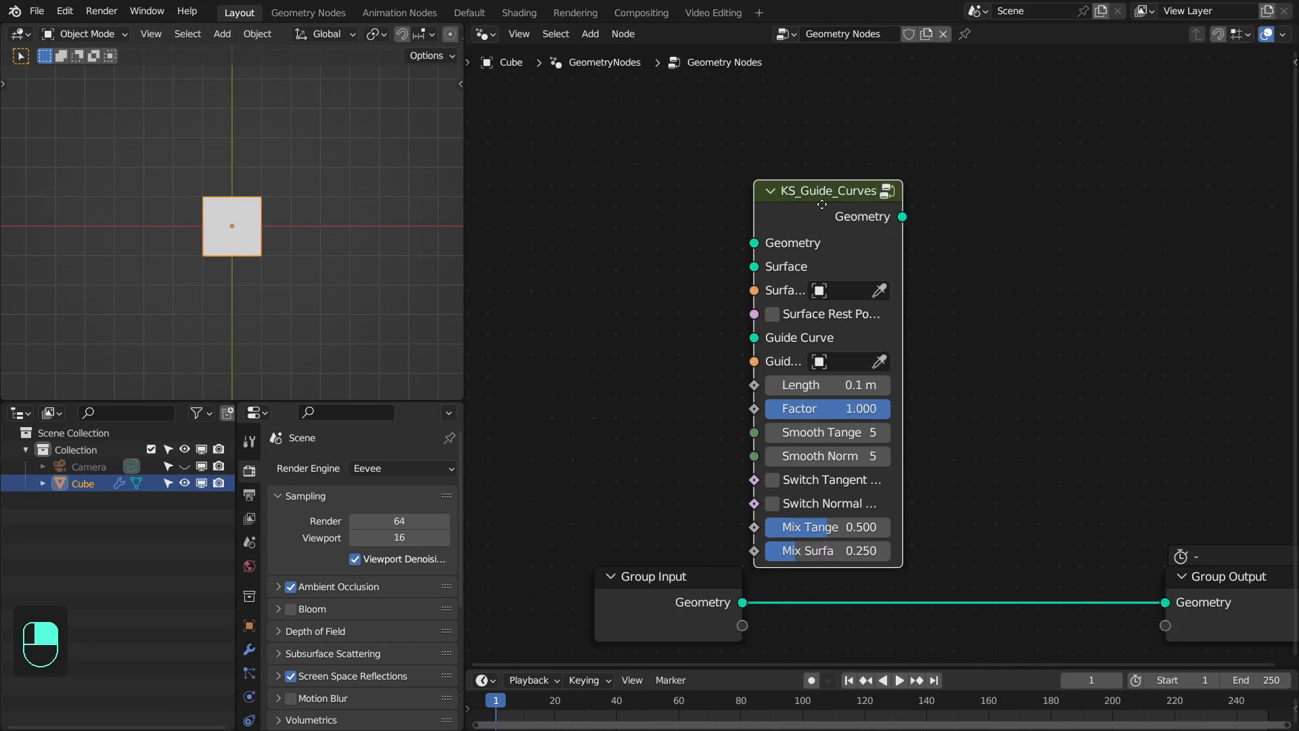
drag(824, 191, 866, 151)
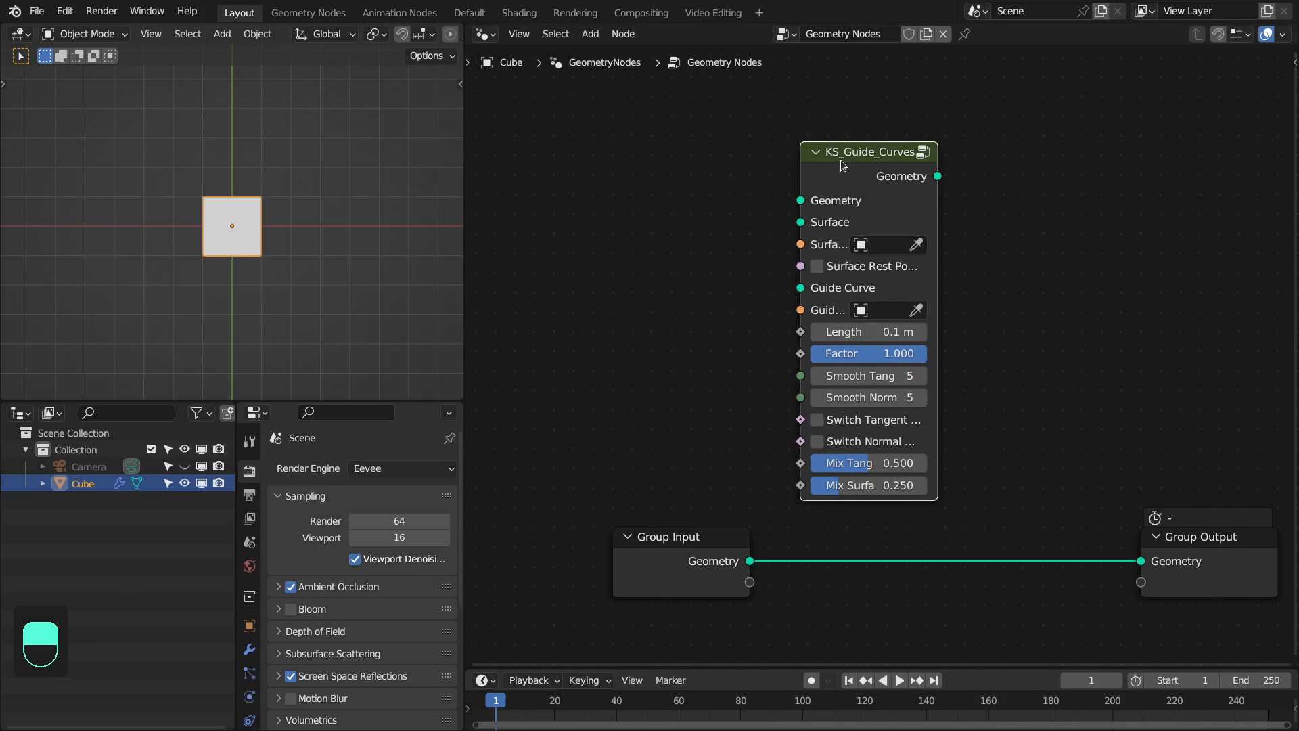
key(shift+a)
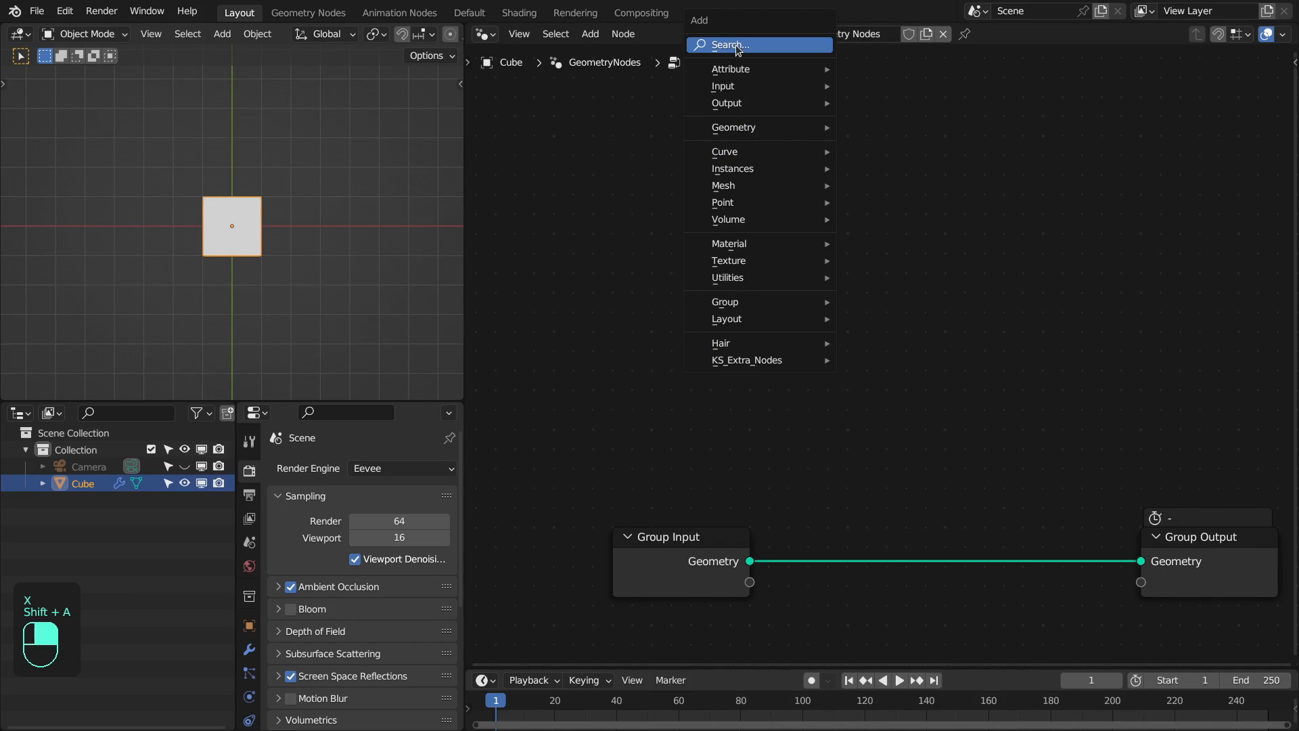
text(guide)
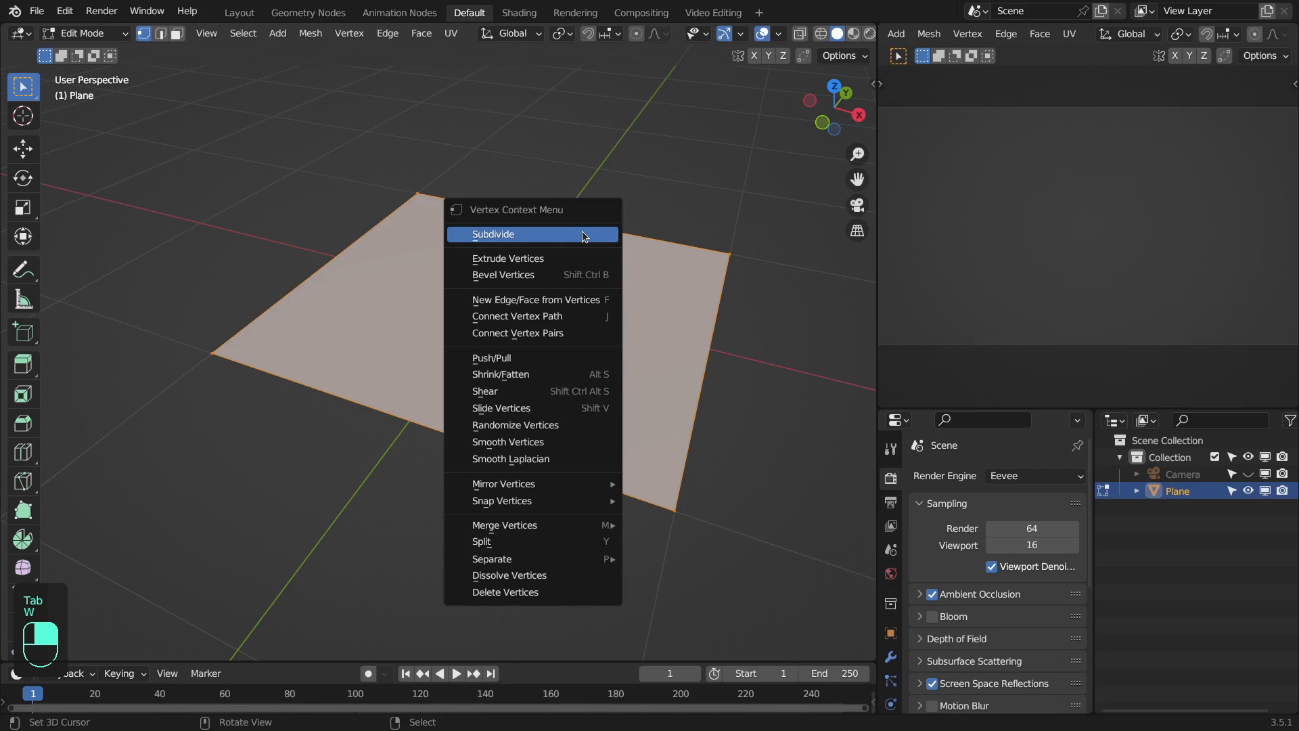
- Subdivide the plane's mesh repeatedly into a dense face grid
click(494, 233)
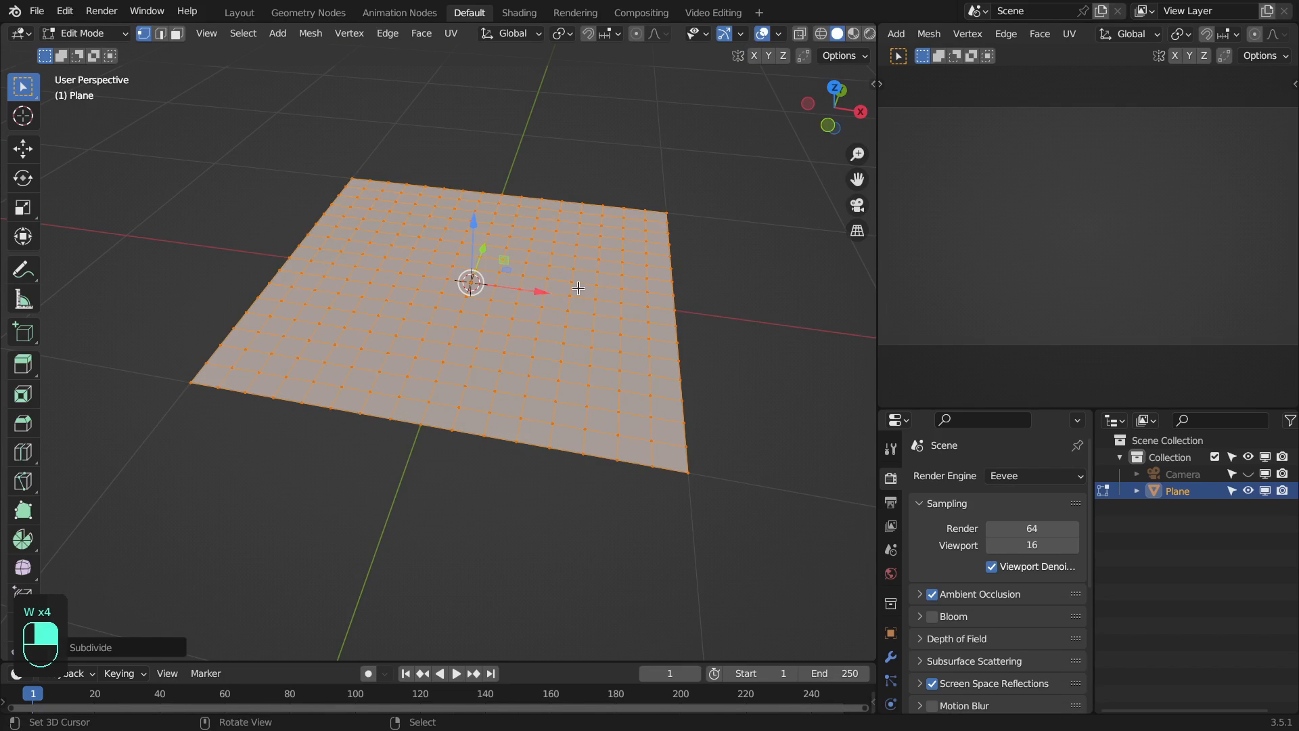
click(36, 11)
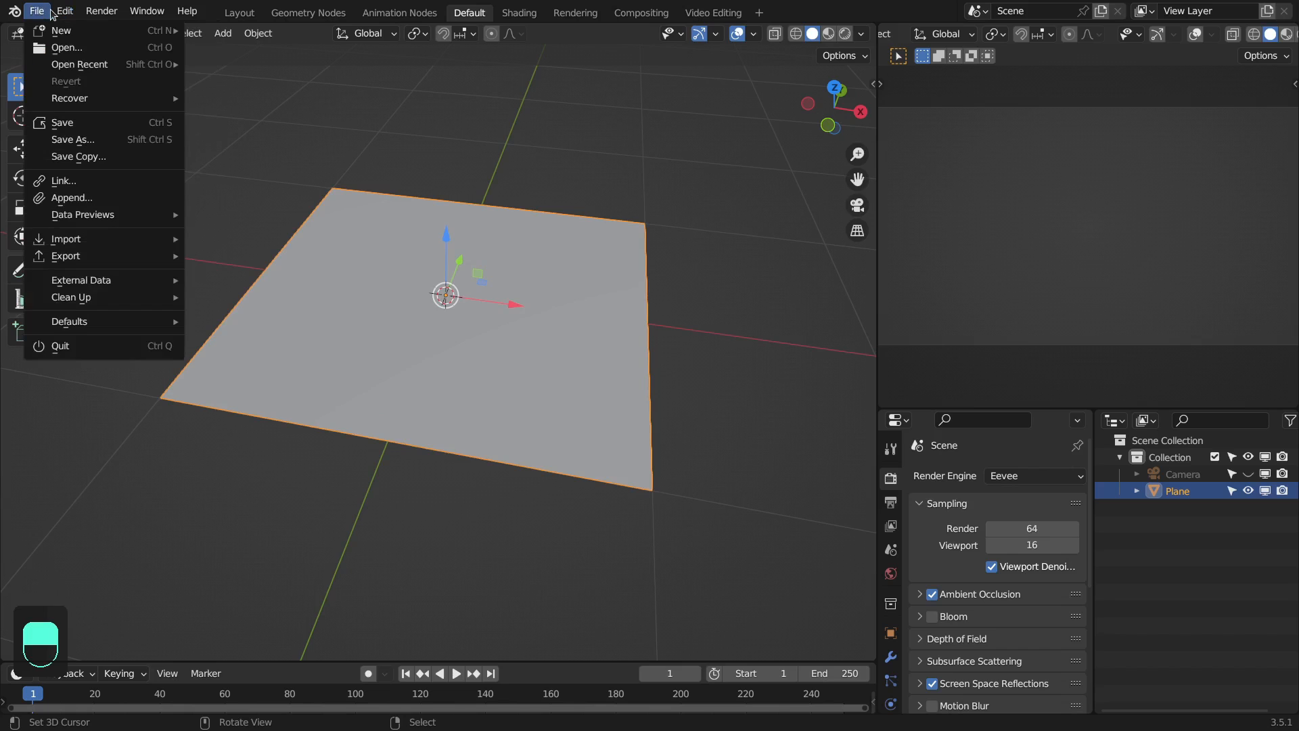
mouse_move(81, 202)
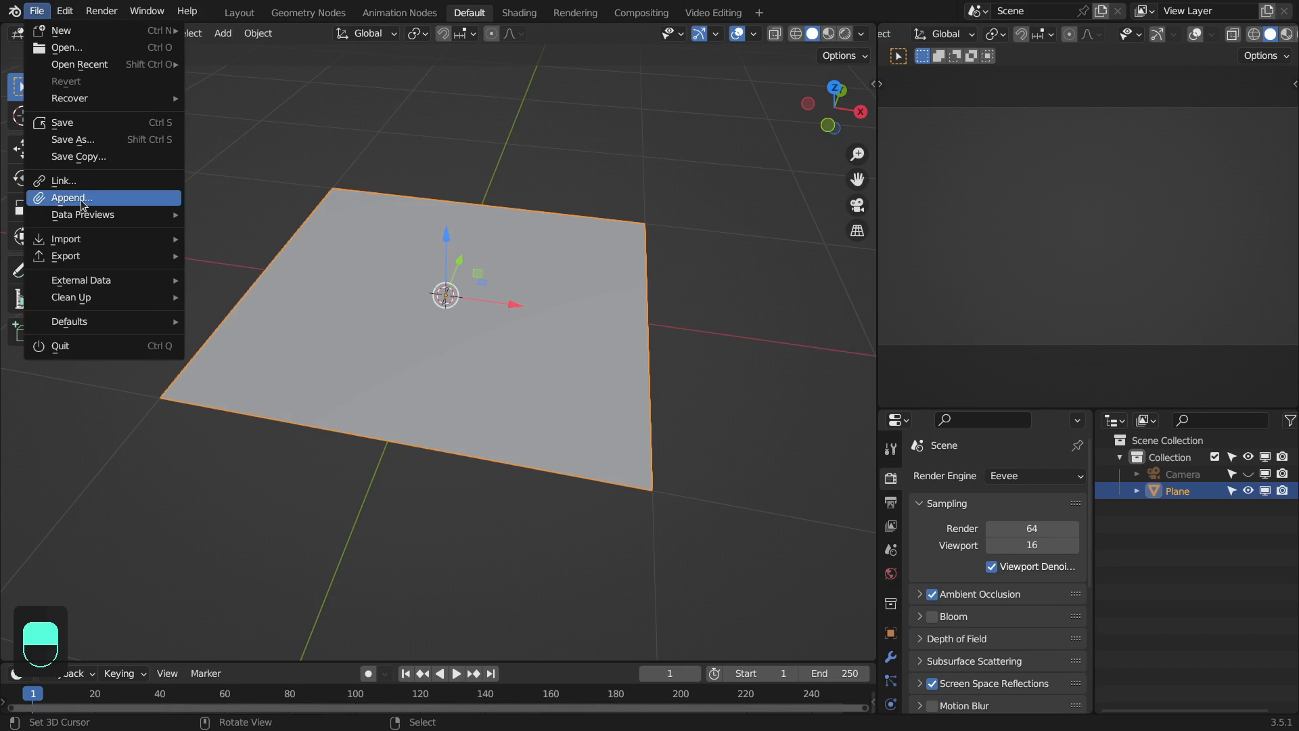
- Append the KS_Guide_Curves node tree from All_Utilities_Nodes.blend
click(70, 197)
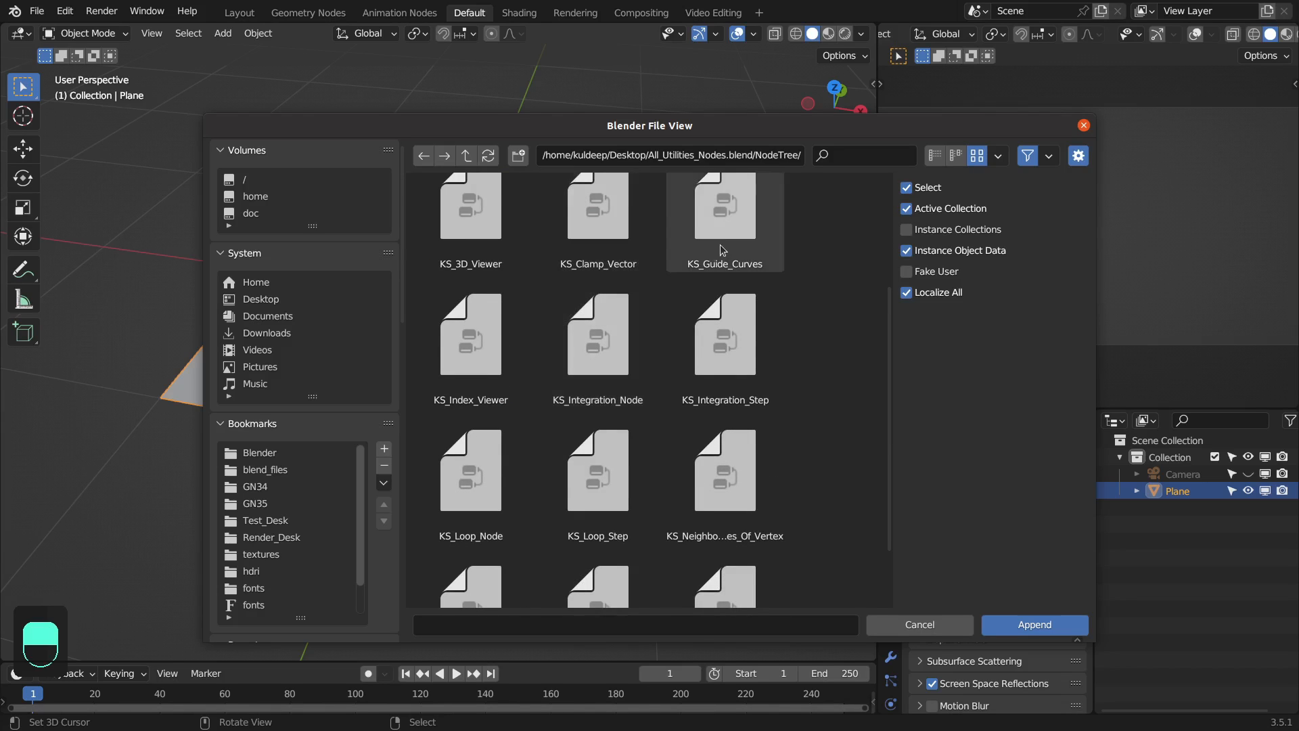
click(723, 206)
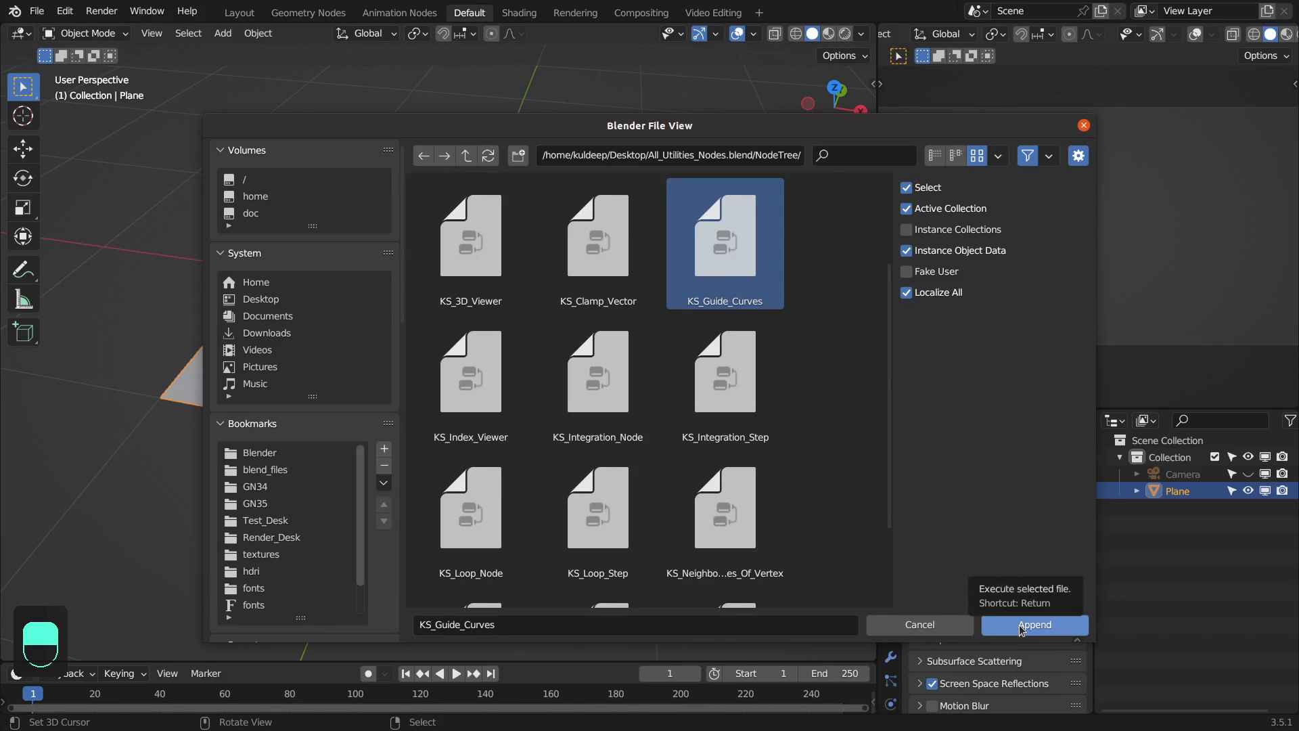
click(1033, 624)
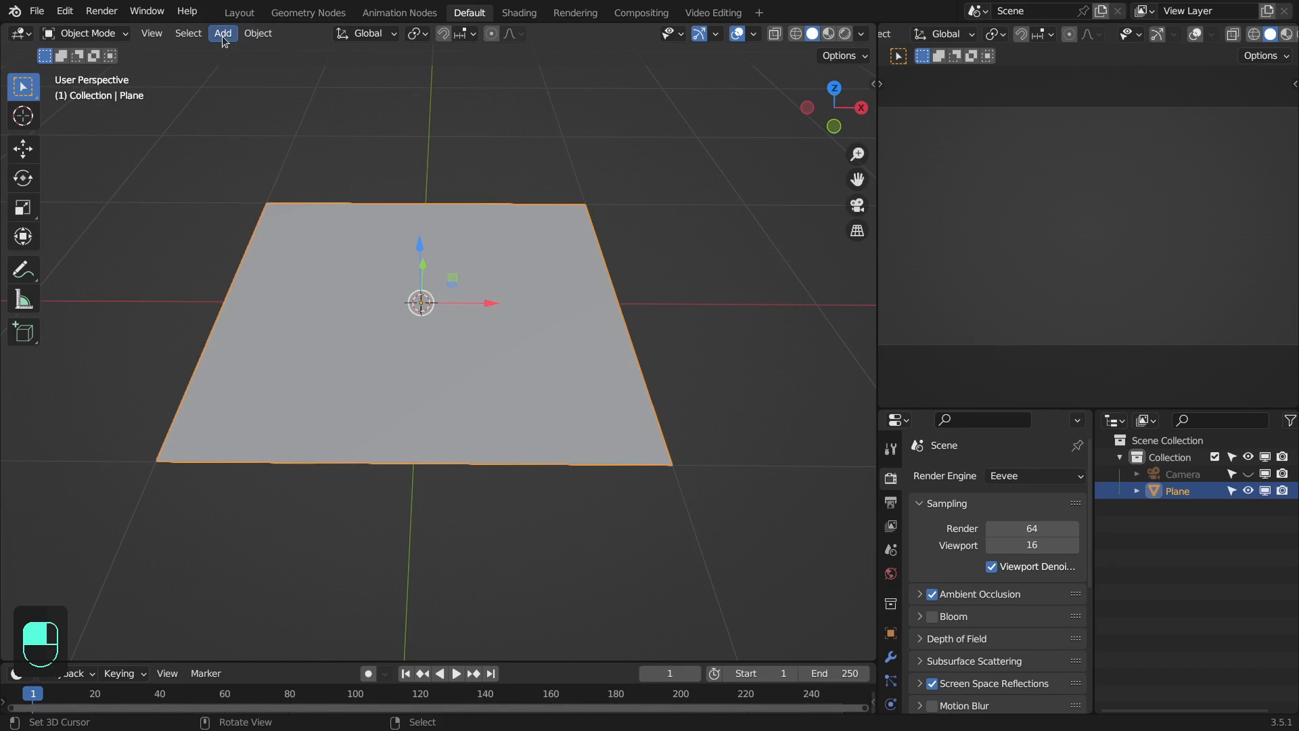
- Add quick Fur to the plane and view it from the top
click(222, 33)
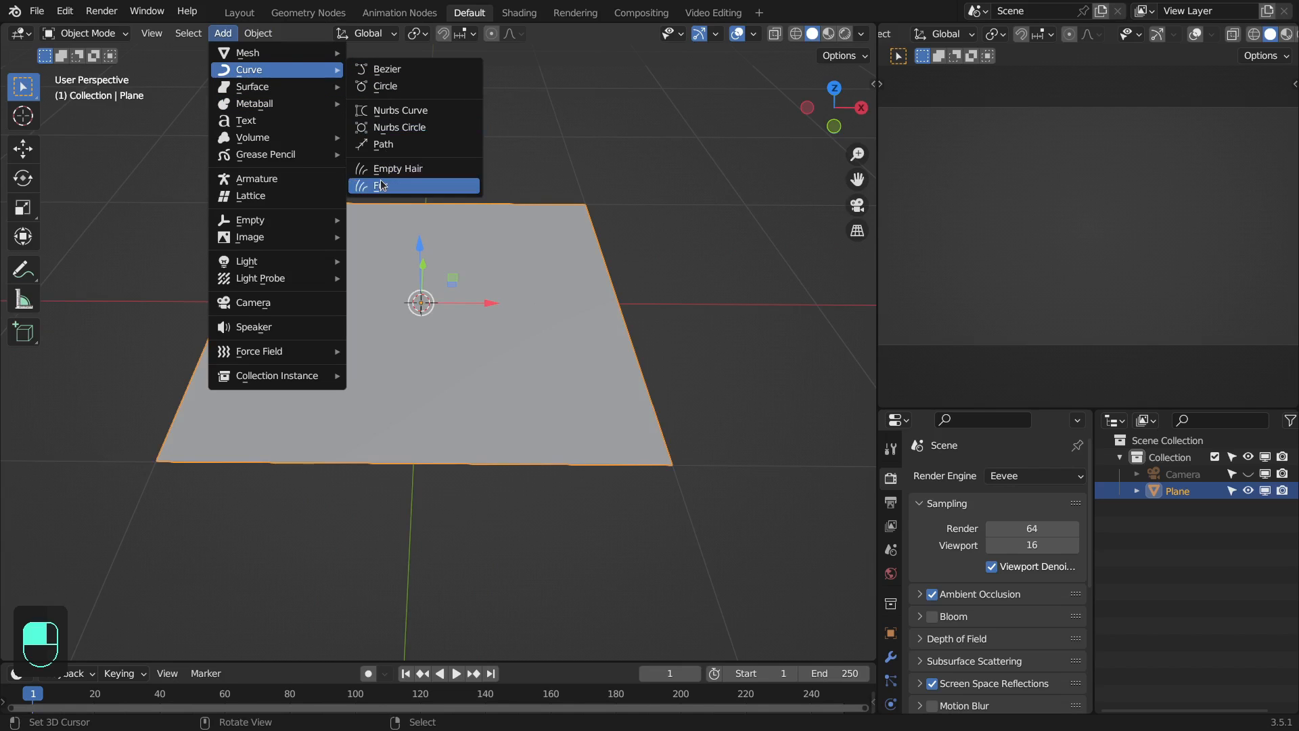
click(381, 185)
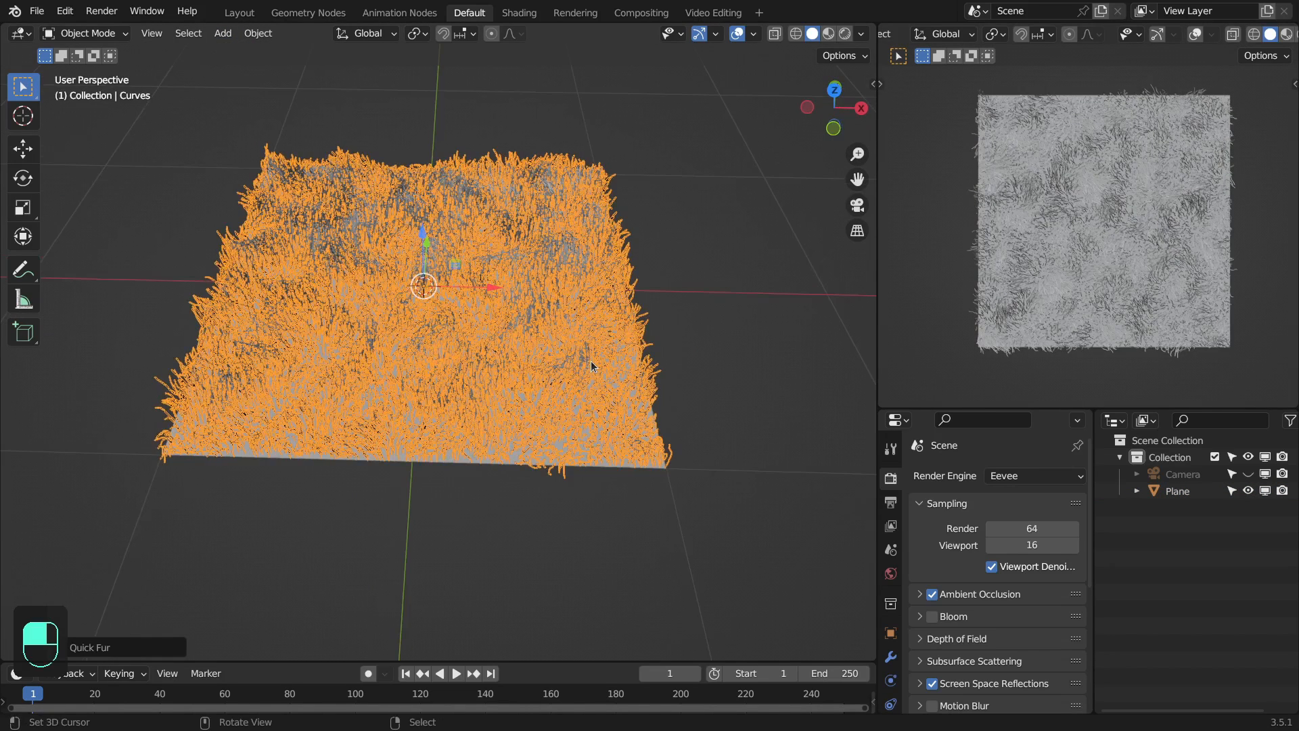
key(KP_7)
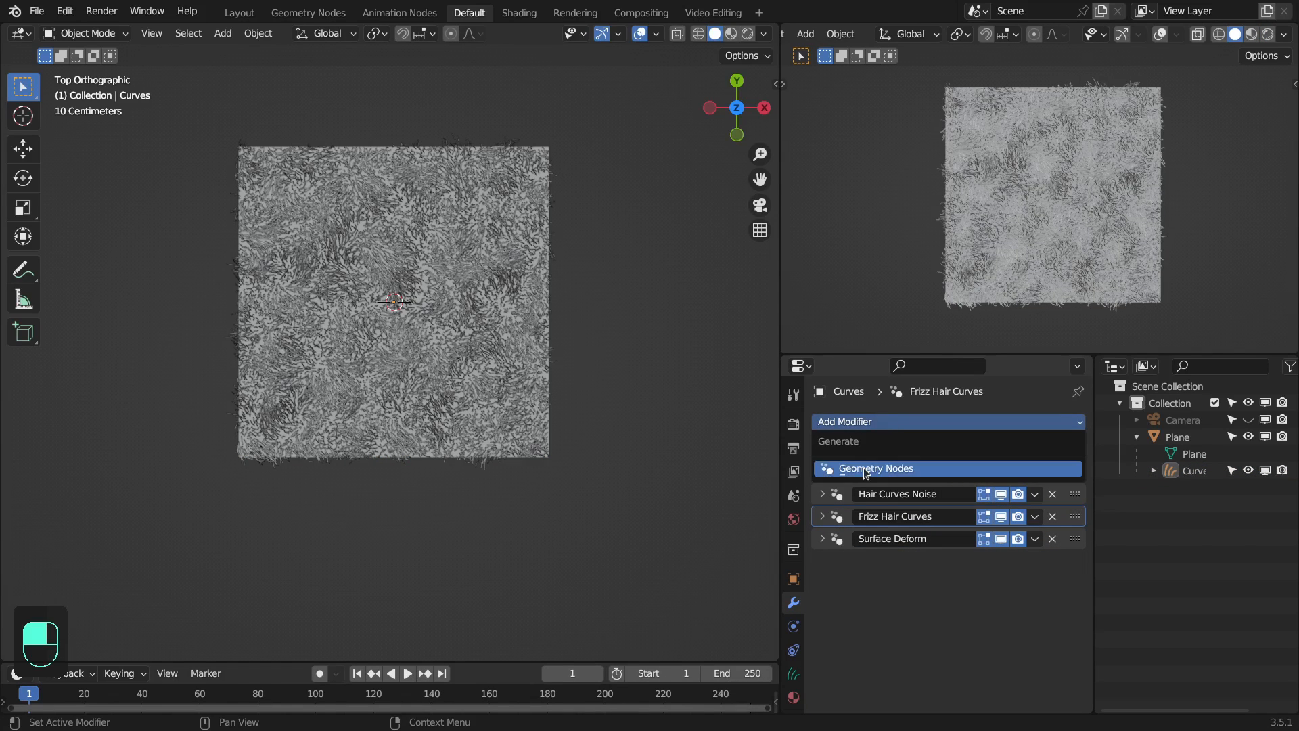
- Assign KS_Guide_Curves to a Geometry Nodes modifier with Plane as its Surface
click(831, 587)
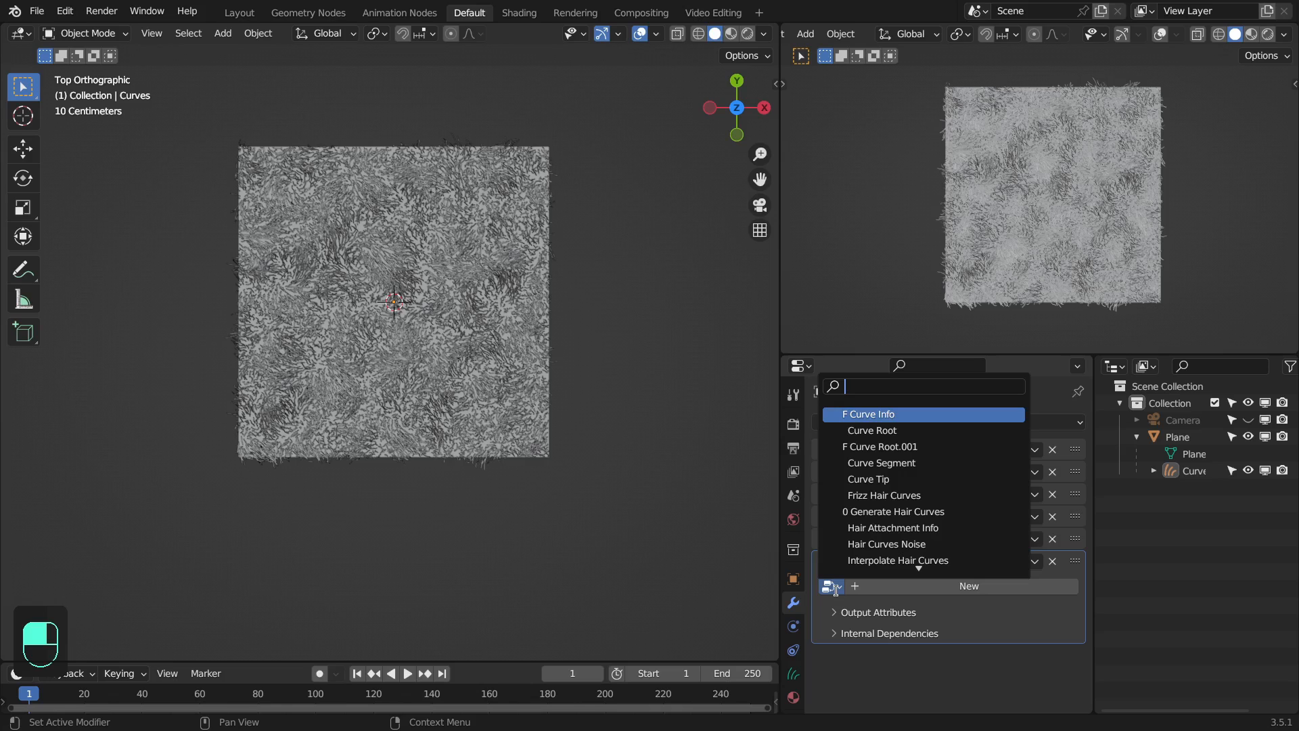
text(ks)
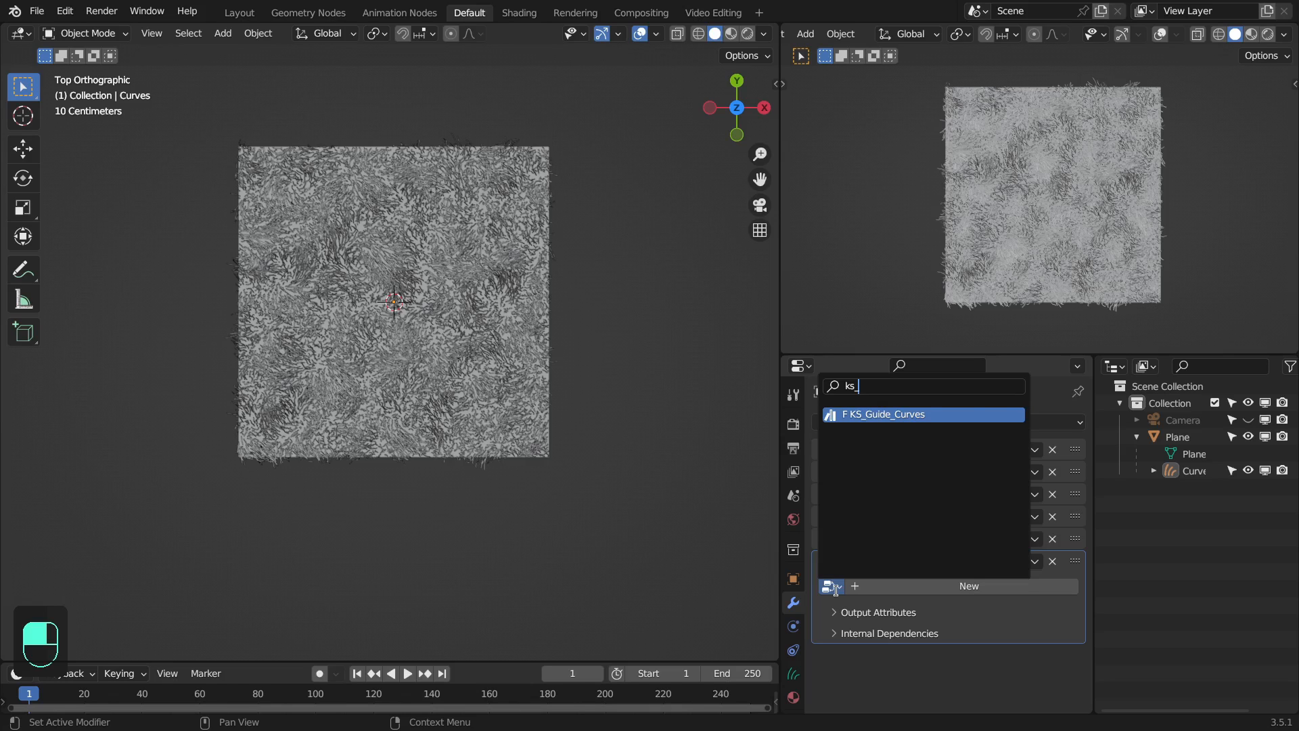
click(884, 414)
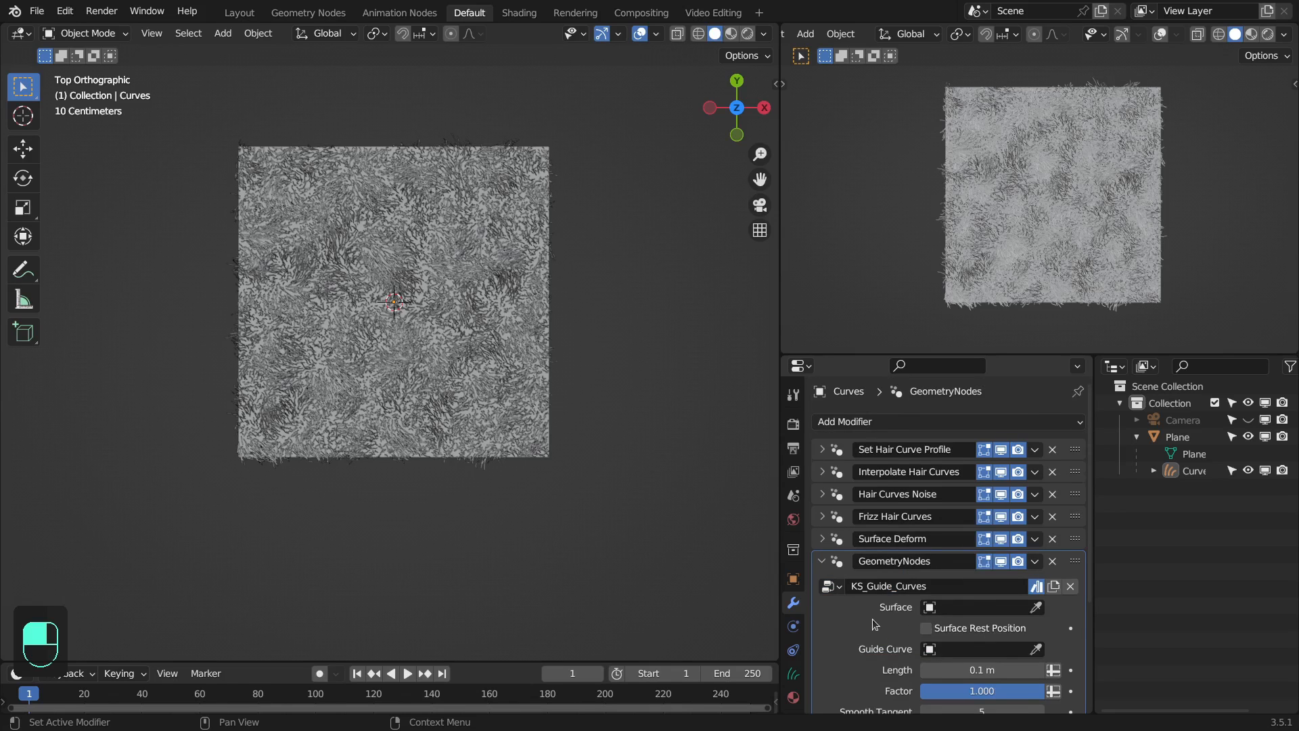
scroll(down, 3)
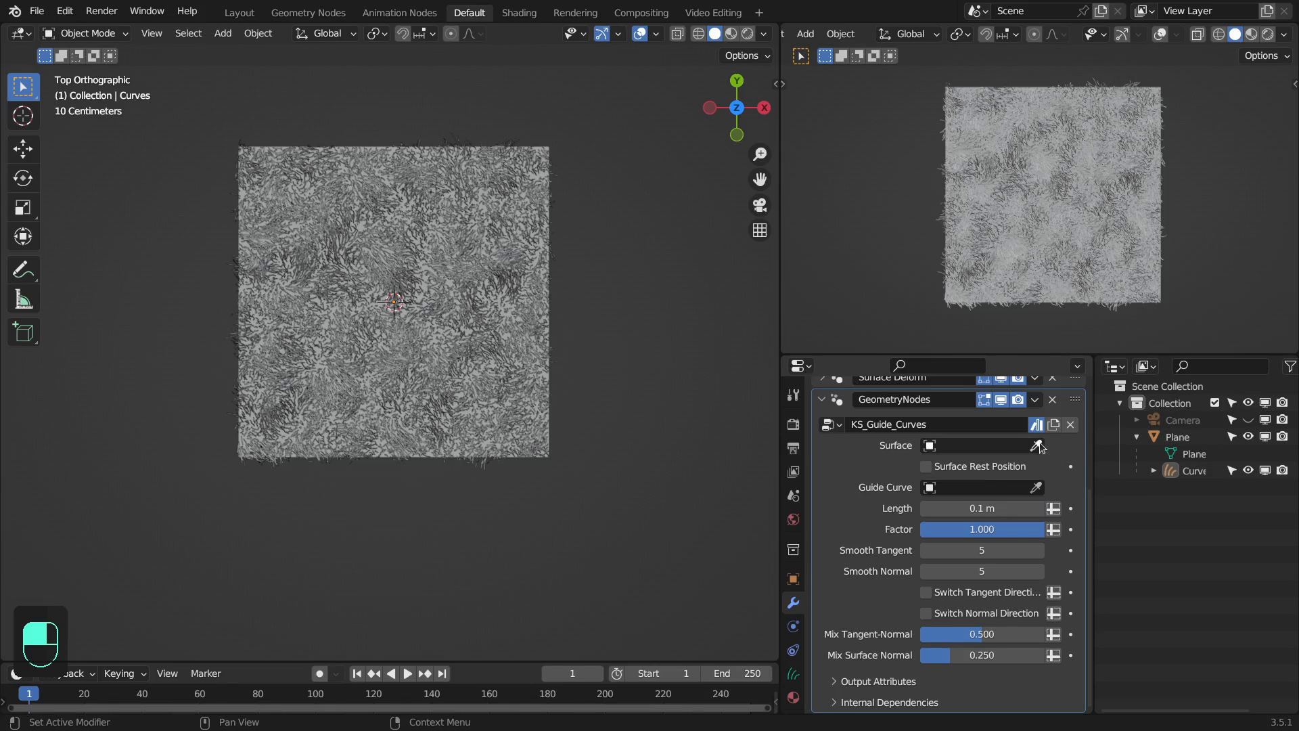
click(1037, 445)
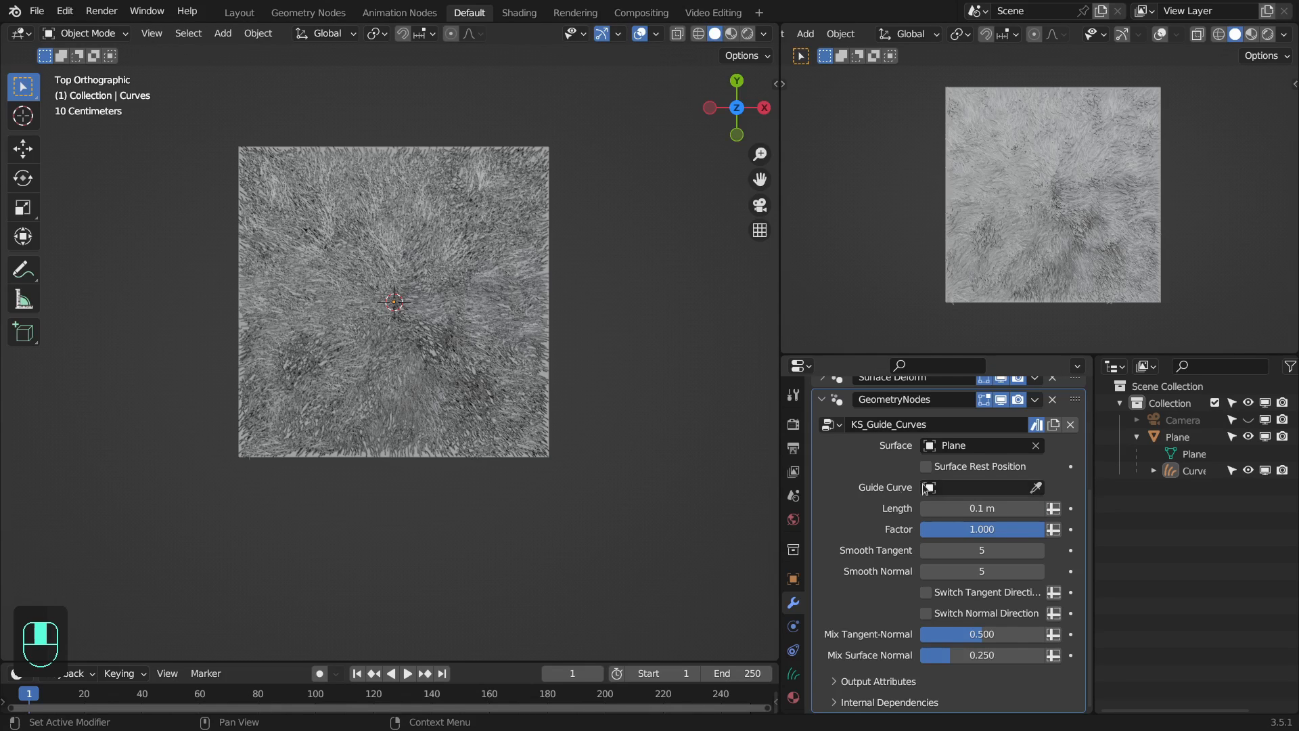
key(shift+a)
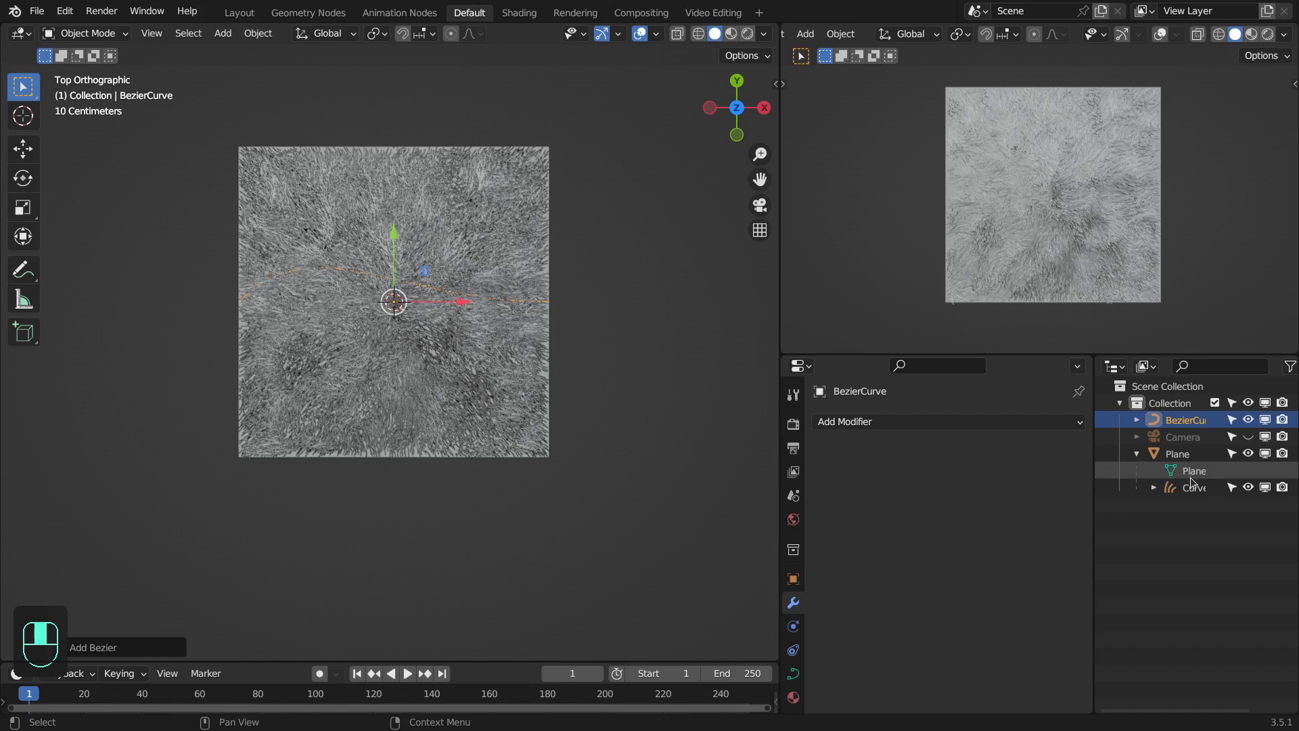
- Set BezierCurve as the fur modifier's Guide Curve
click(1195, 486)
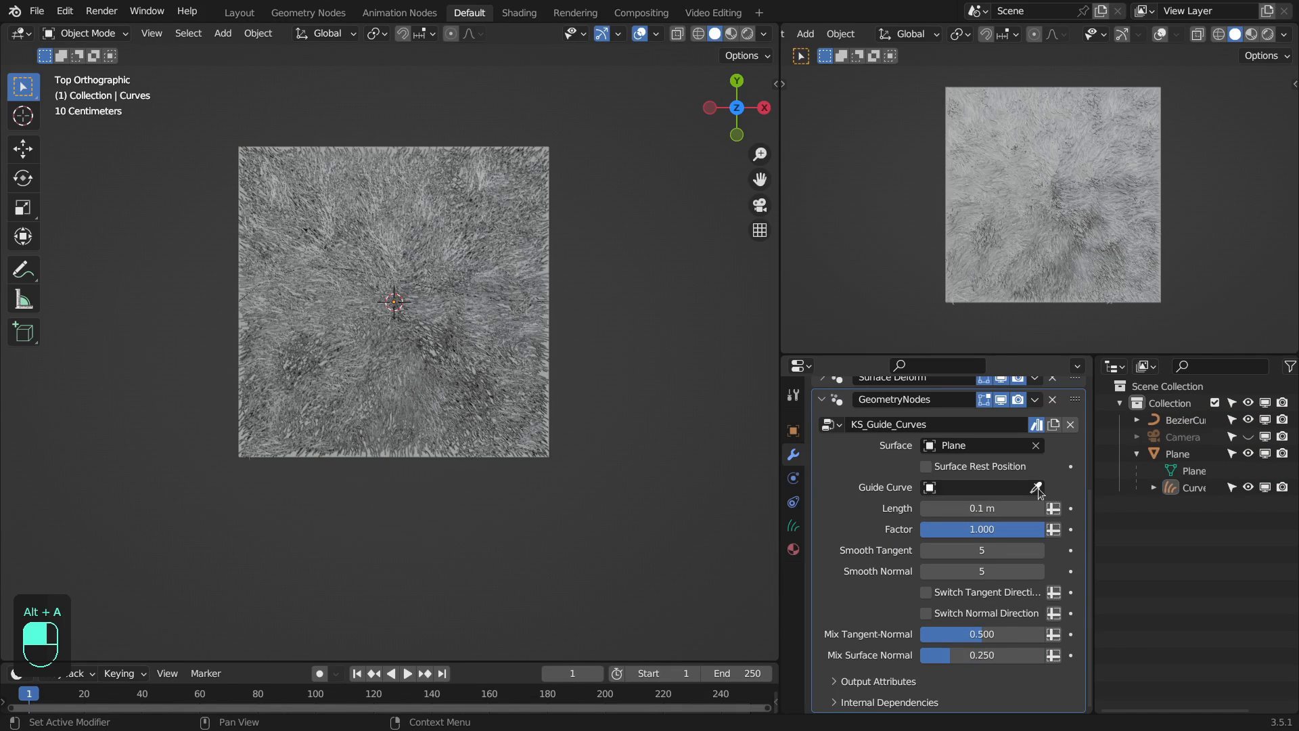
click(1037, 487)
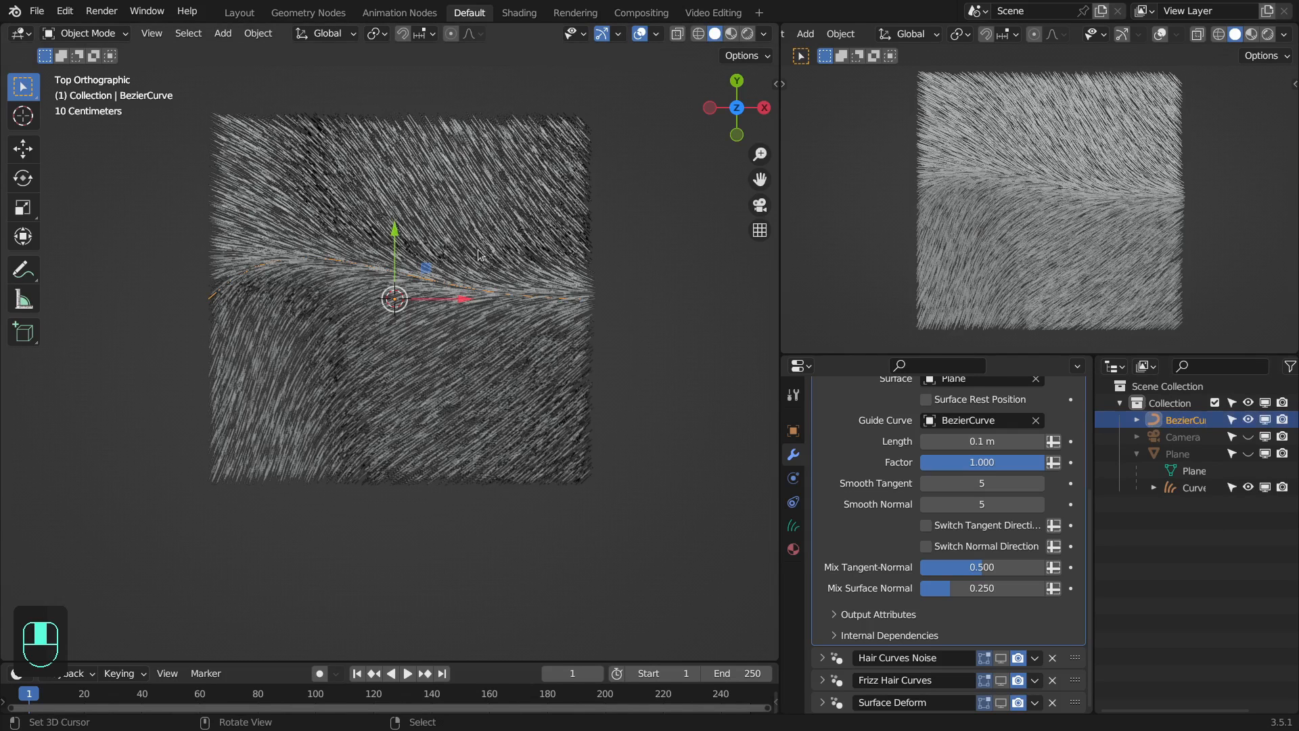
key(Tab)
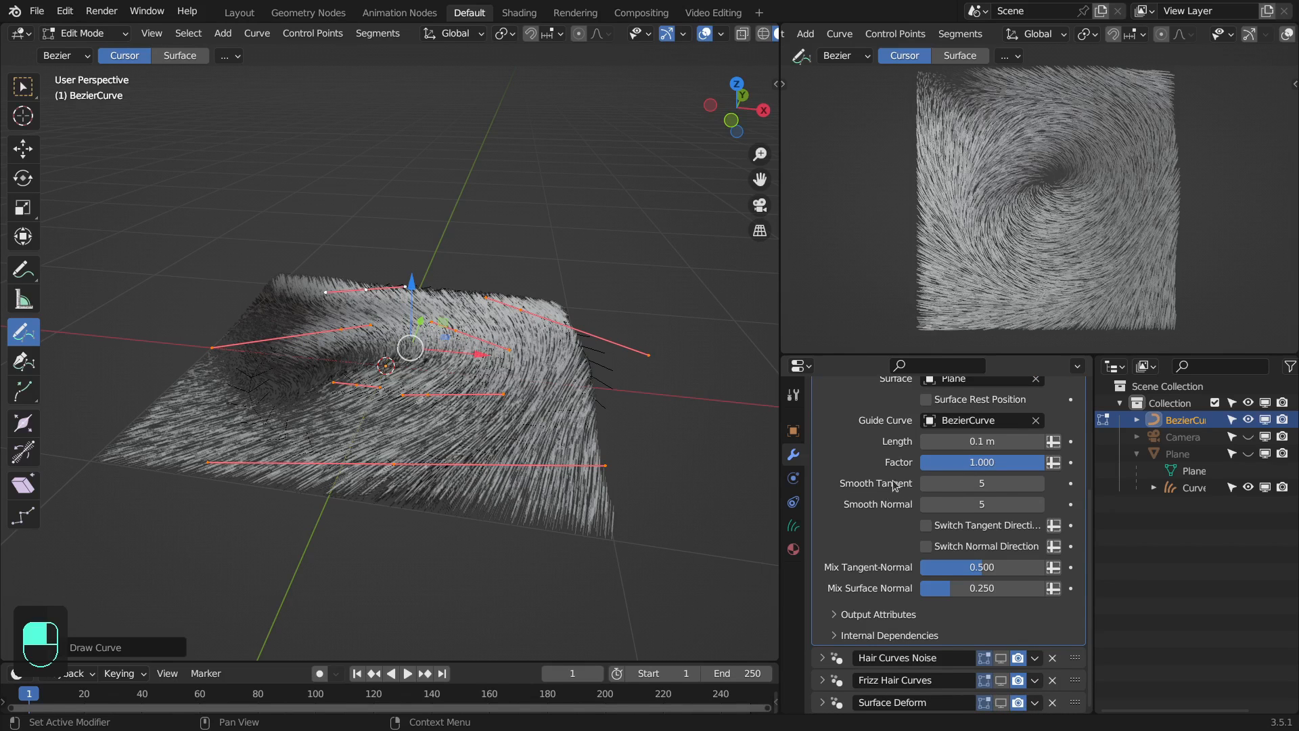
mouse_move(867, 492)
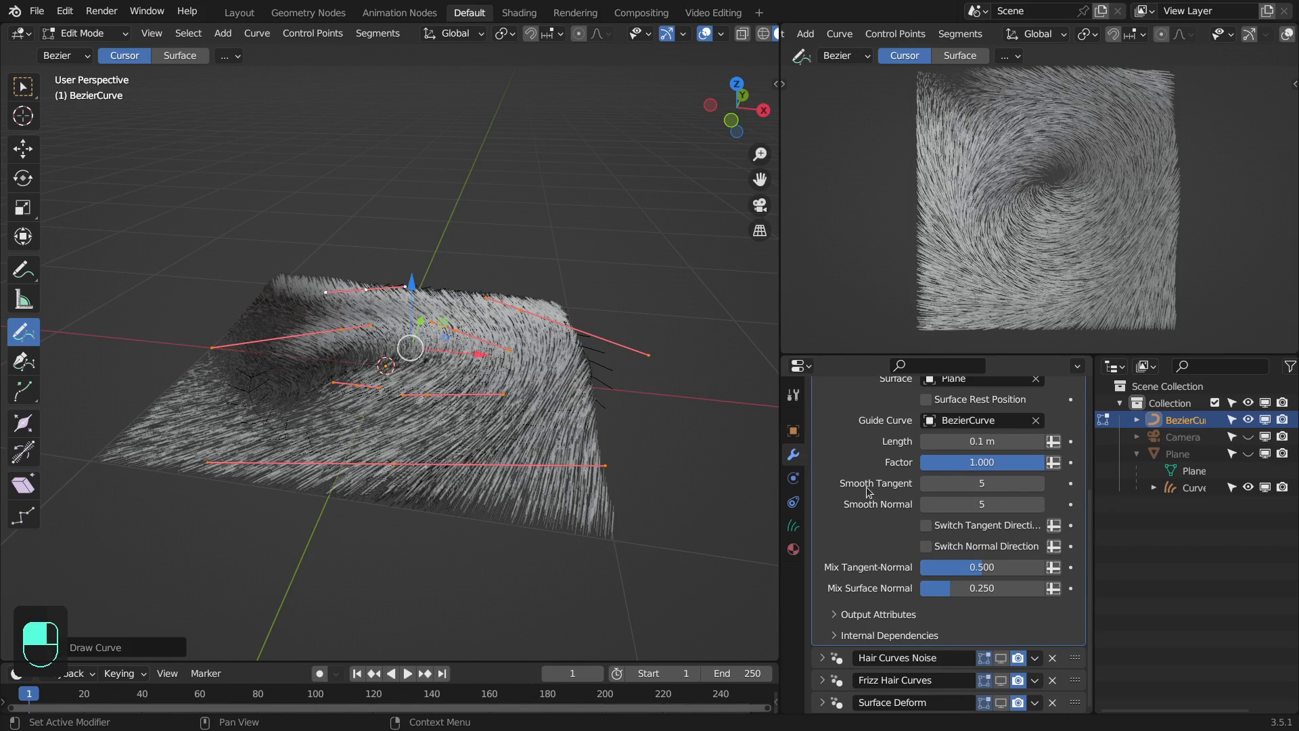
mouse_move(897, 513)
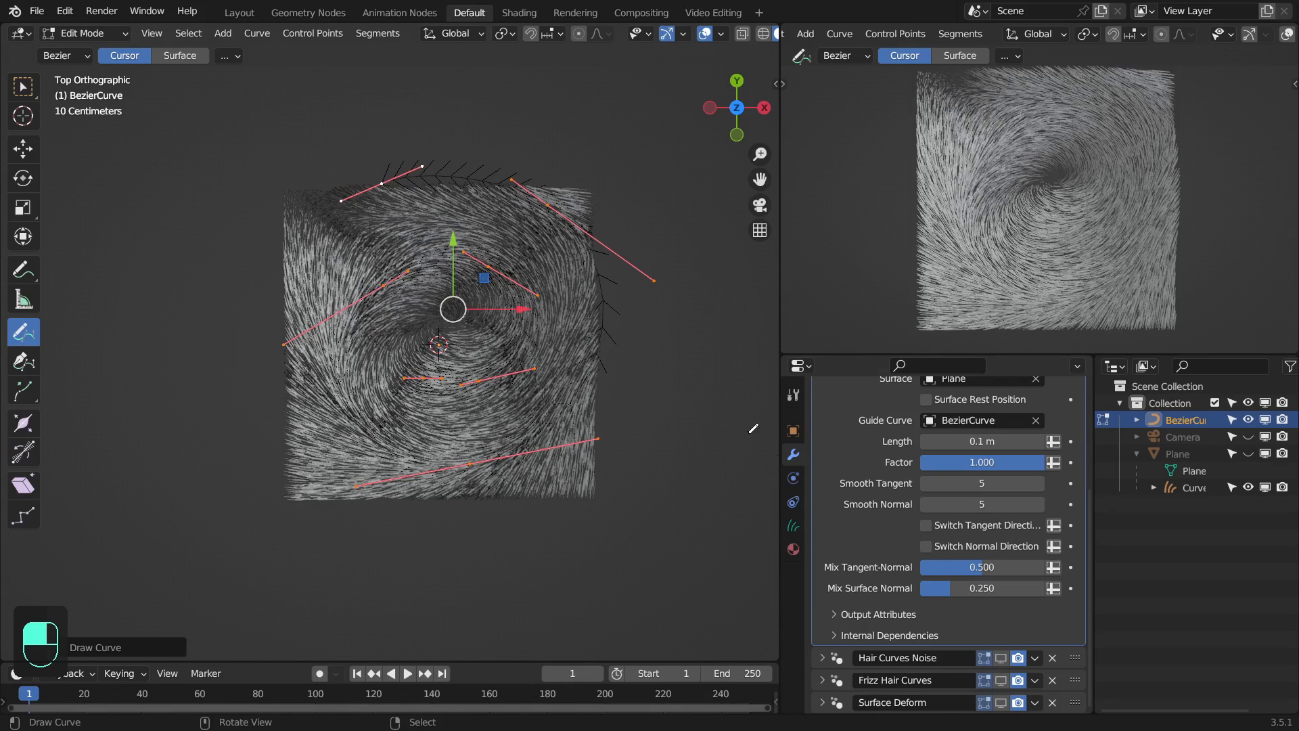
mouse_move(981, 503)
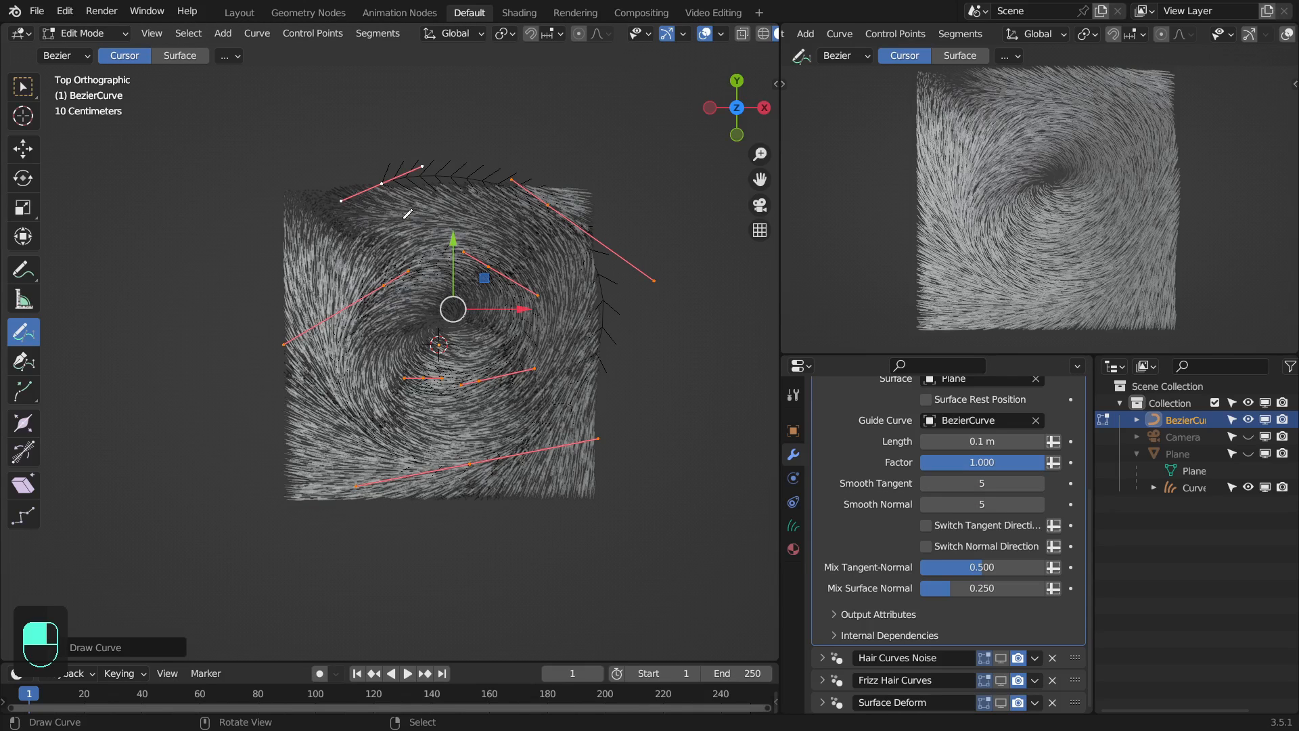
mouse_move(912, 535)
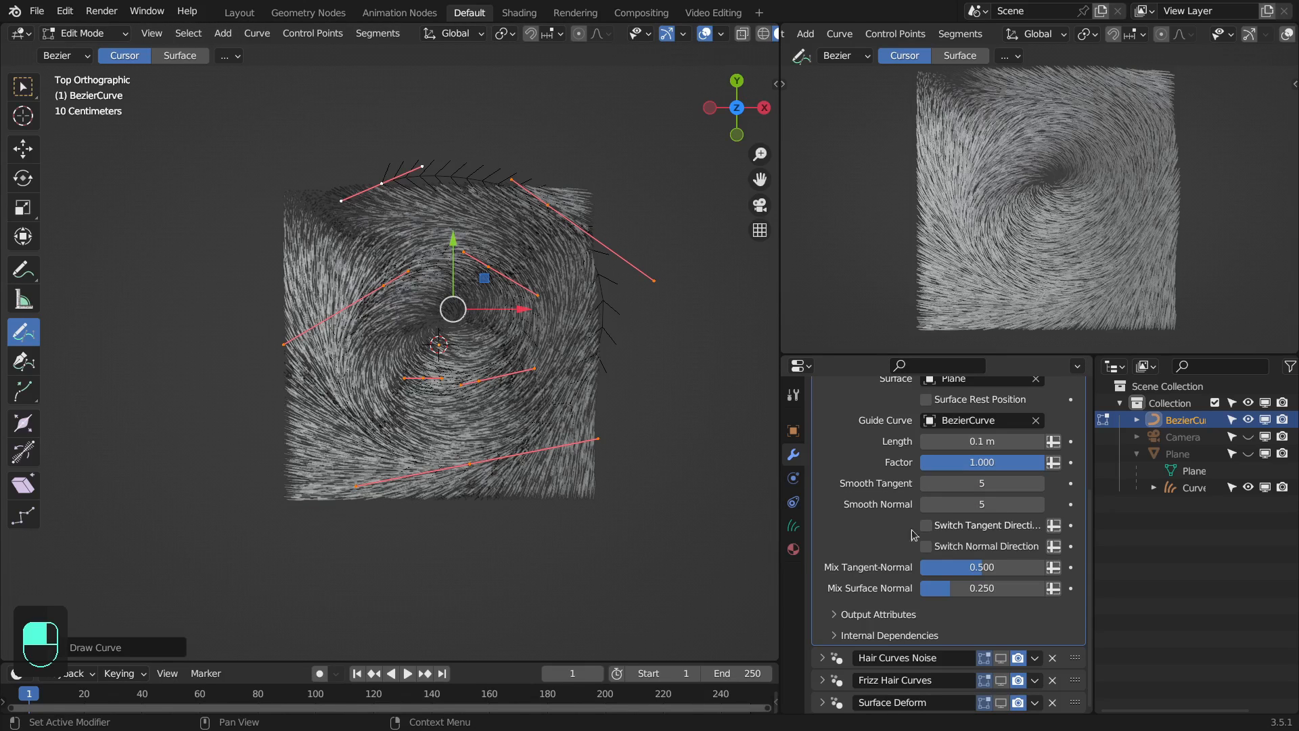
- Toggle Switch Tangent Direction on and off, and set Mix Surface Normal to 0
click(925, 525)
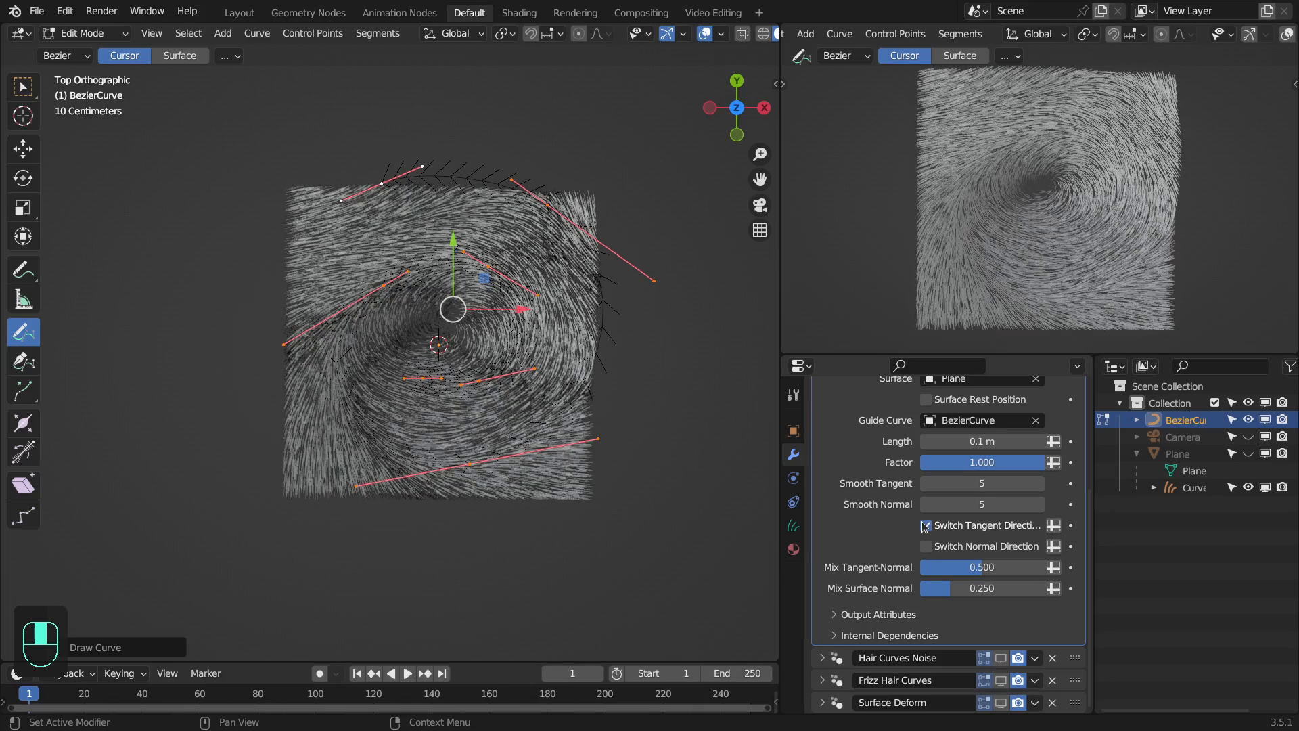
click(925, 524)
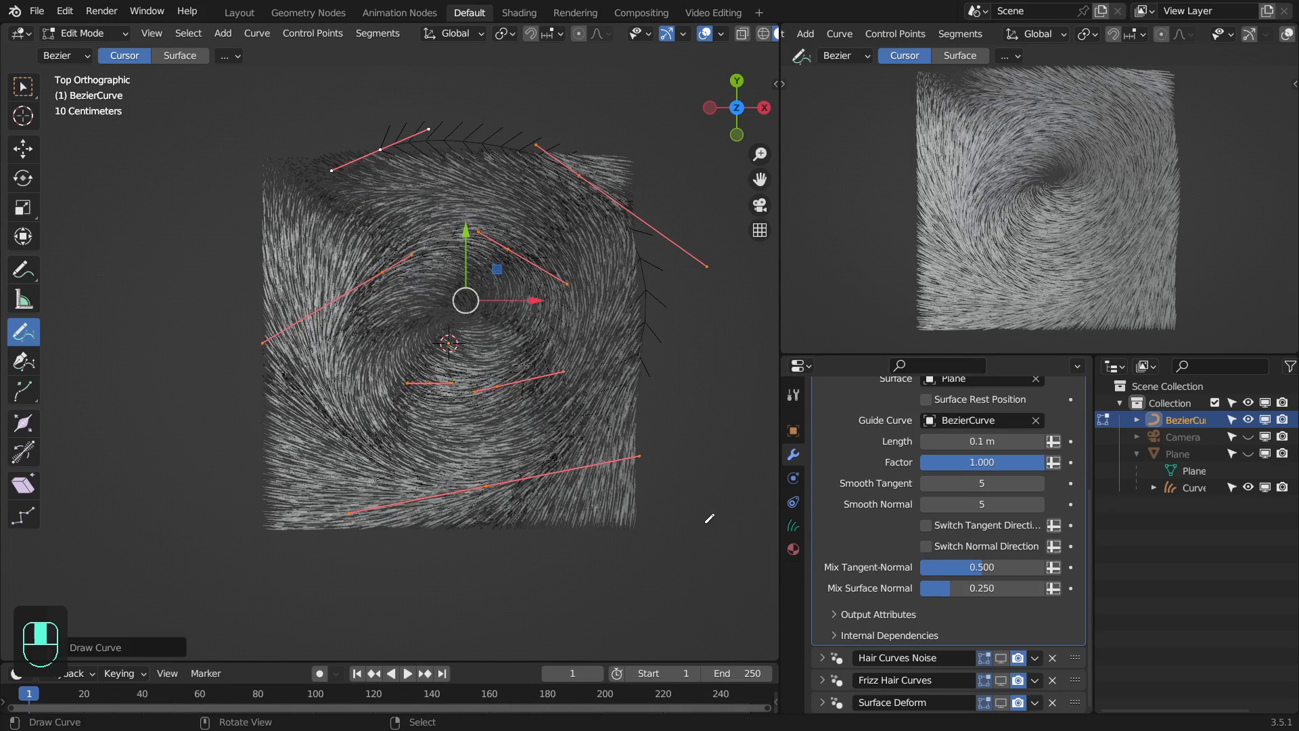
double_click(981, 587)
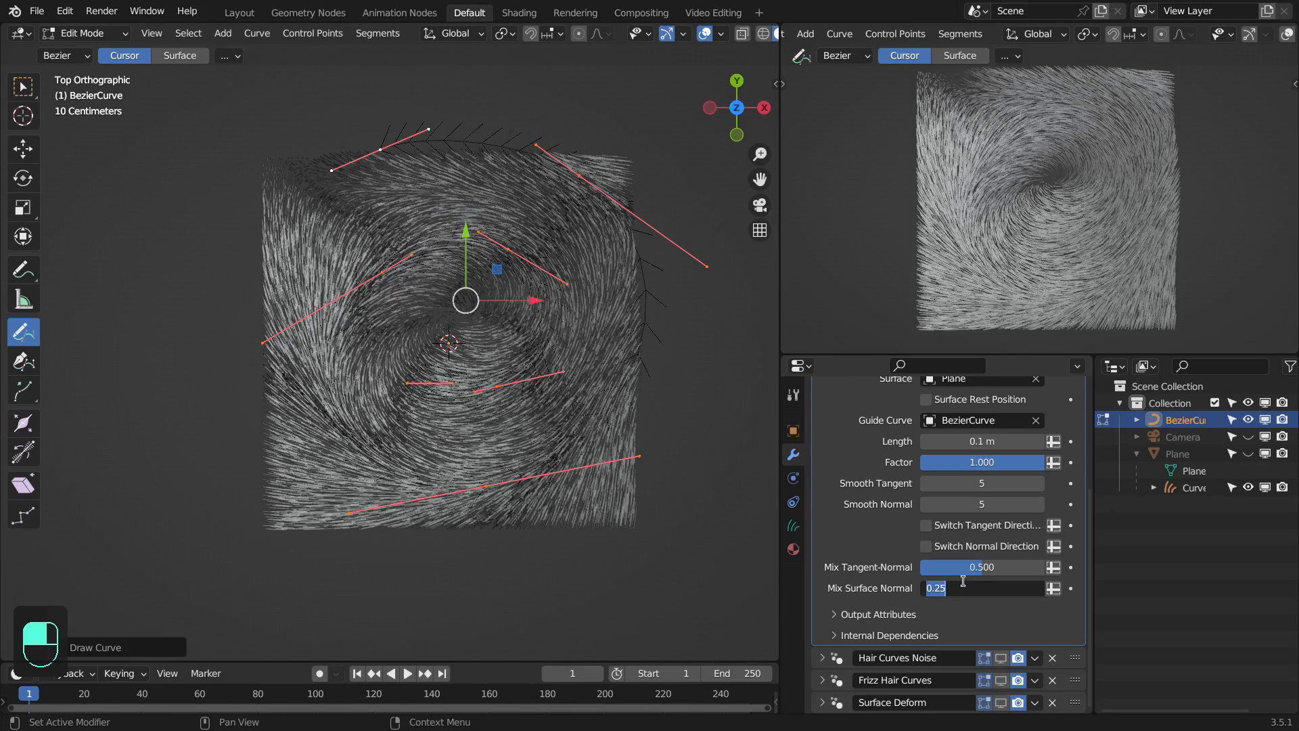
text(0.000)
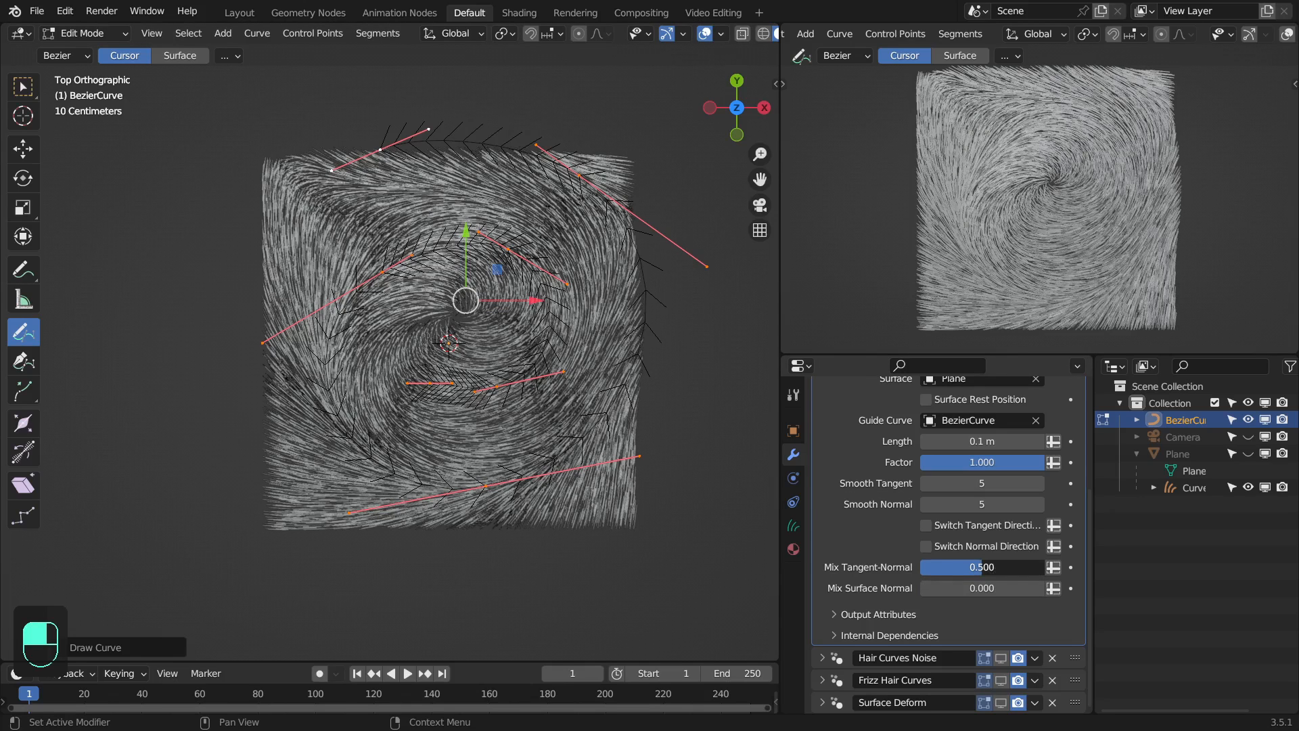
- Try Mix Tangent-Normal at 0 and 1, then set it to 0.5
drag(1019, 567, 936, 566)
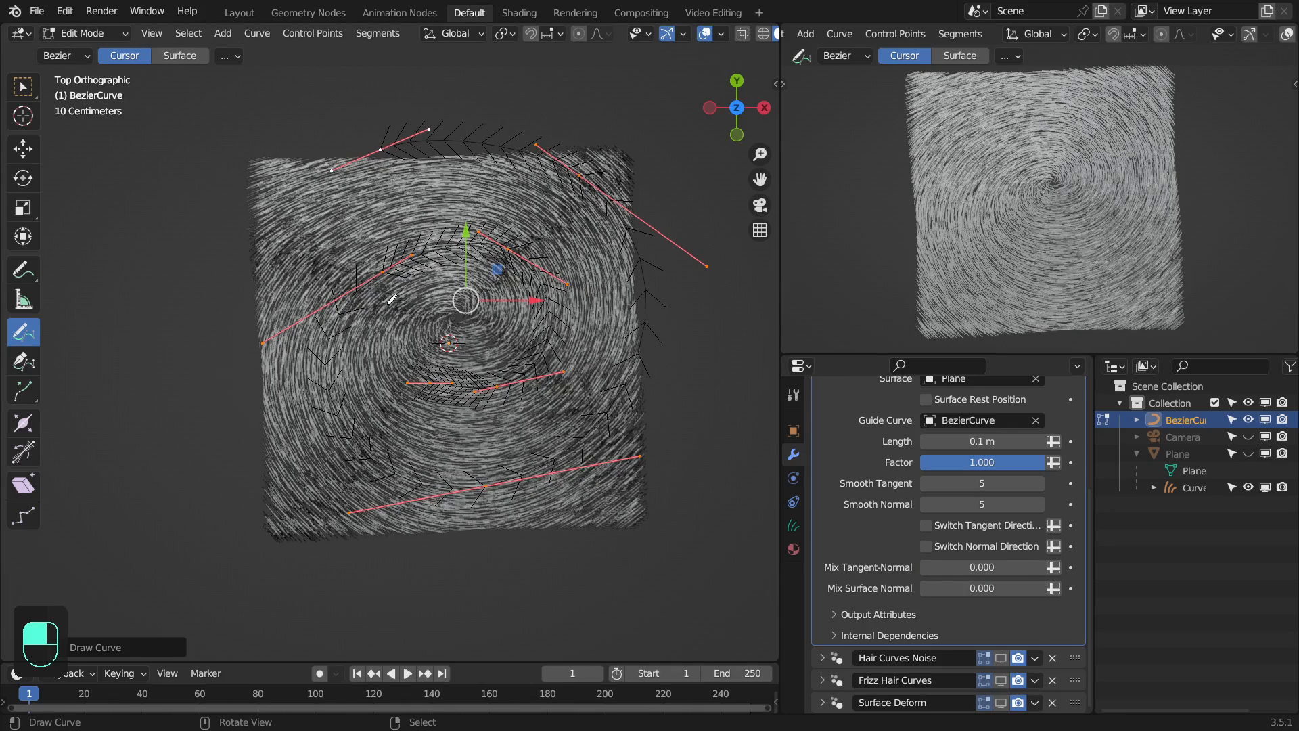
mouse_move(425, 163)
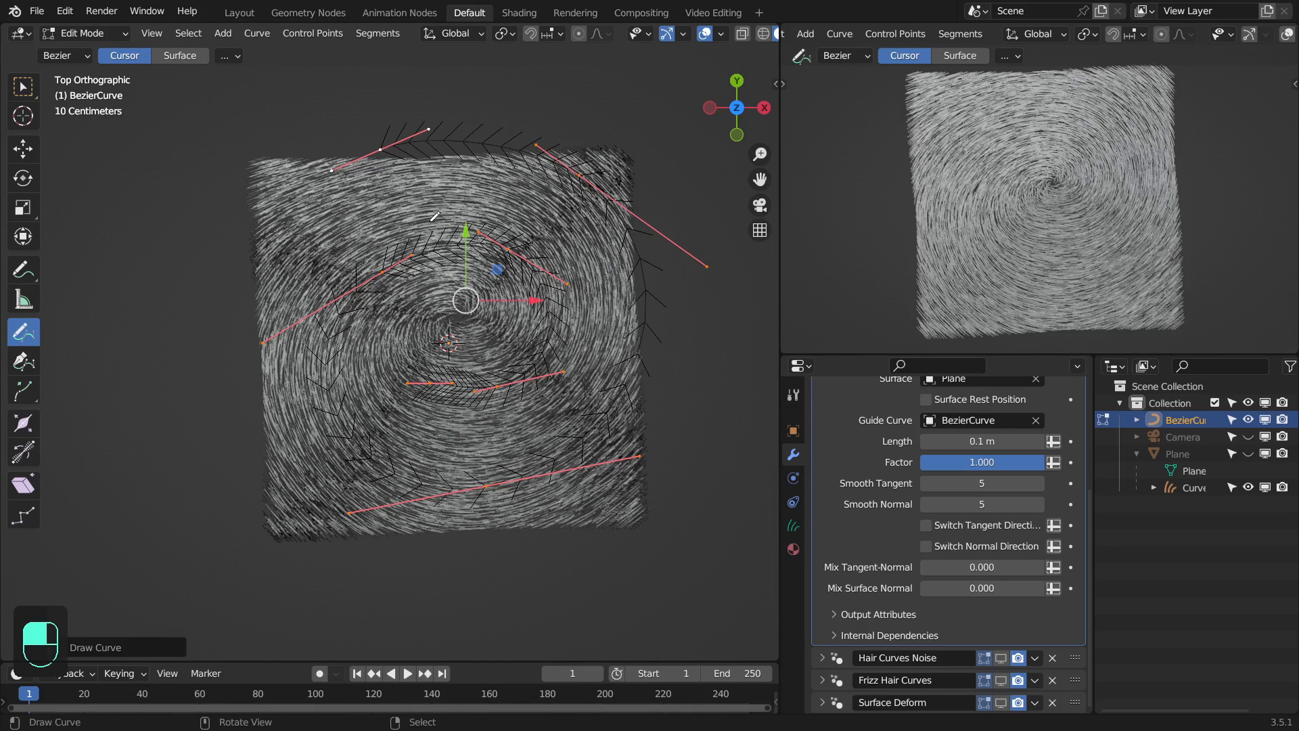
click(981, 567)
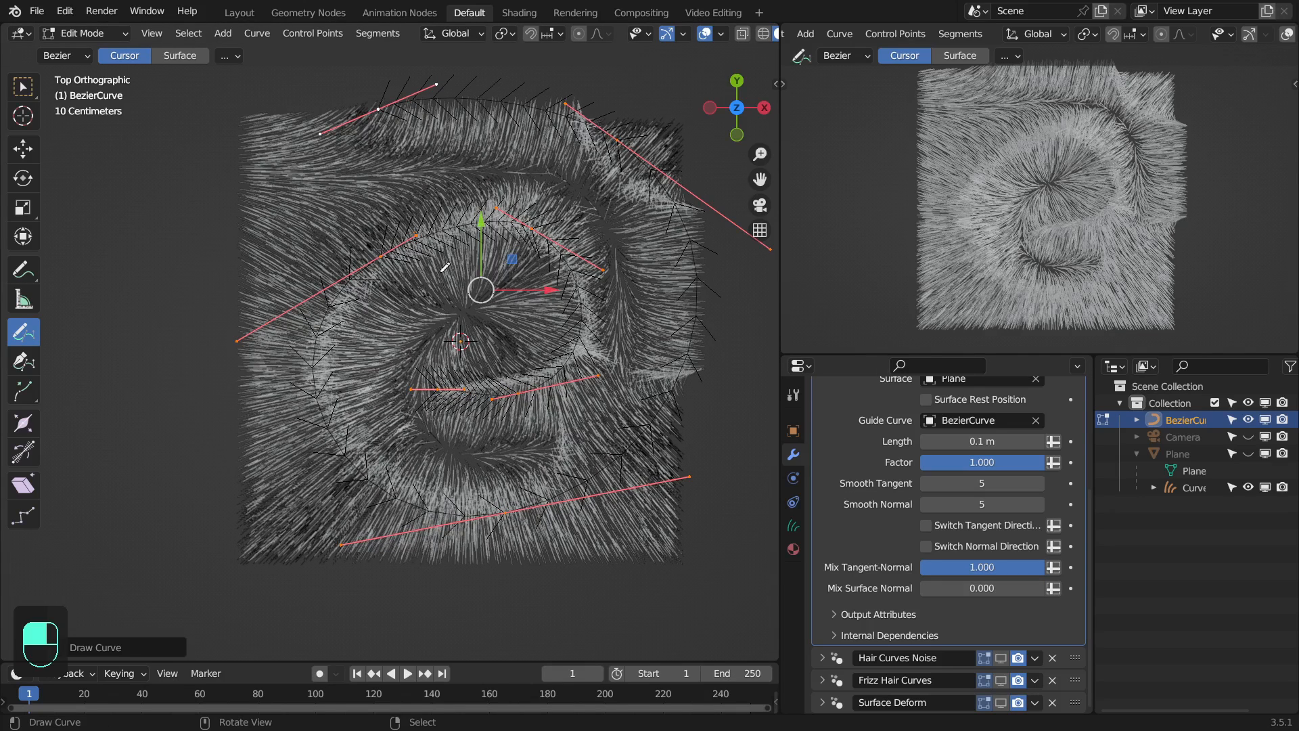
double_click(982, 567)
text(0.500)
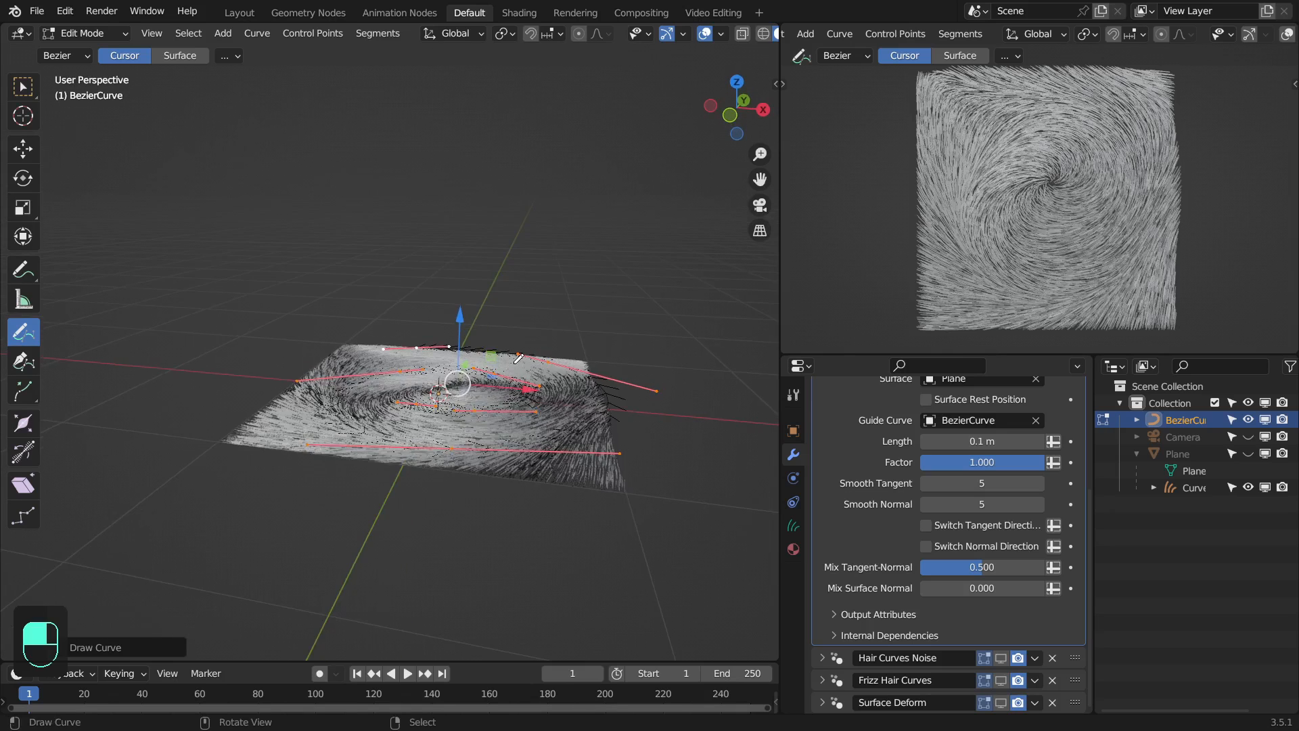
- Enter 0.25 for Mix Surface Normal, checking the fur from front and orbited views
key(KP_1)
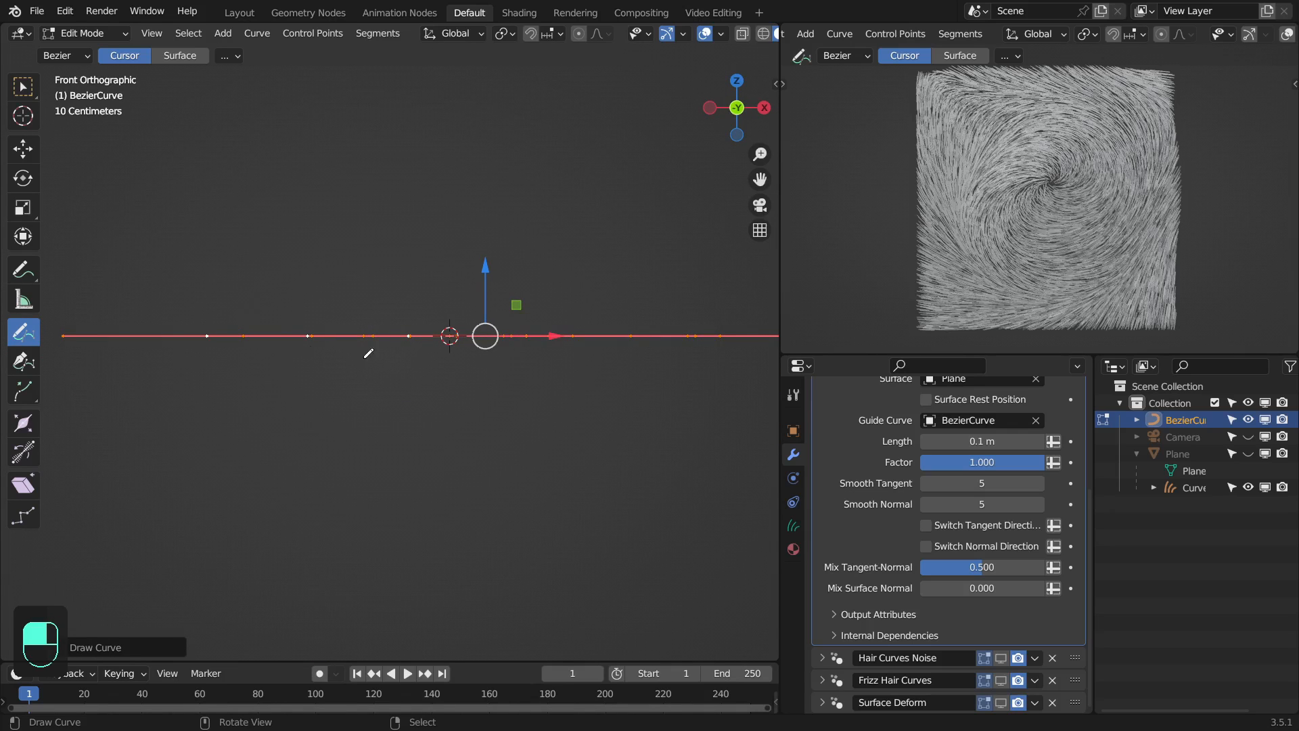
mouse_move(772, 458)
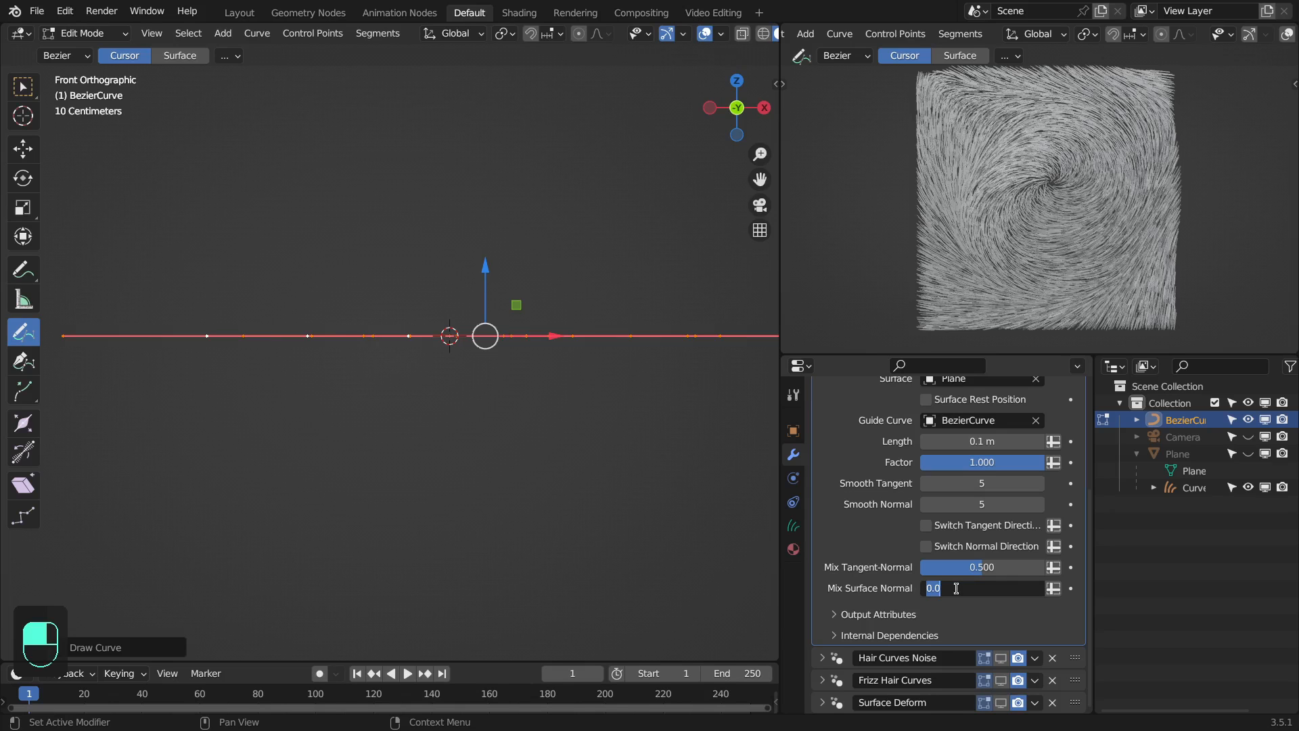
text(.25)
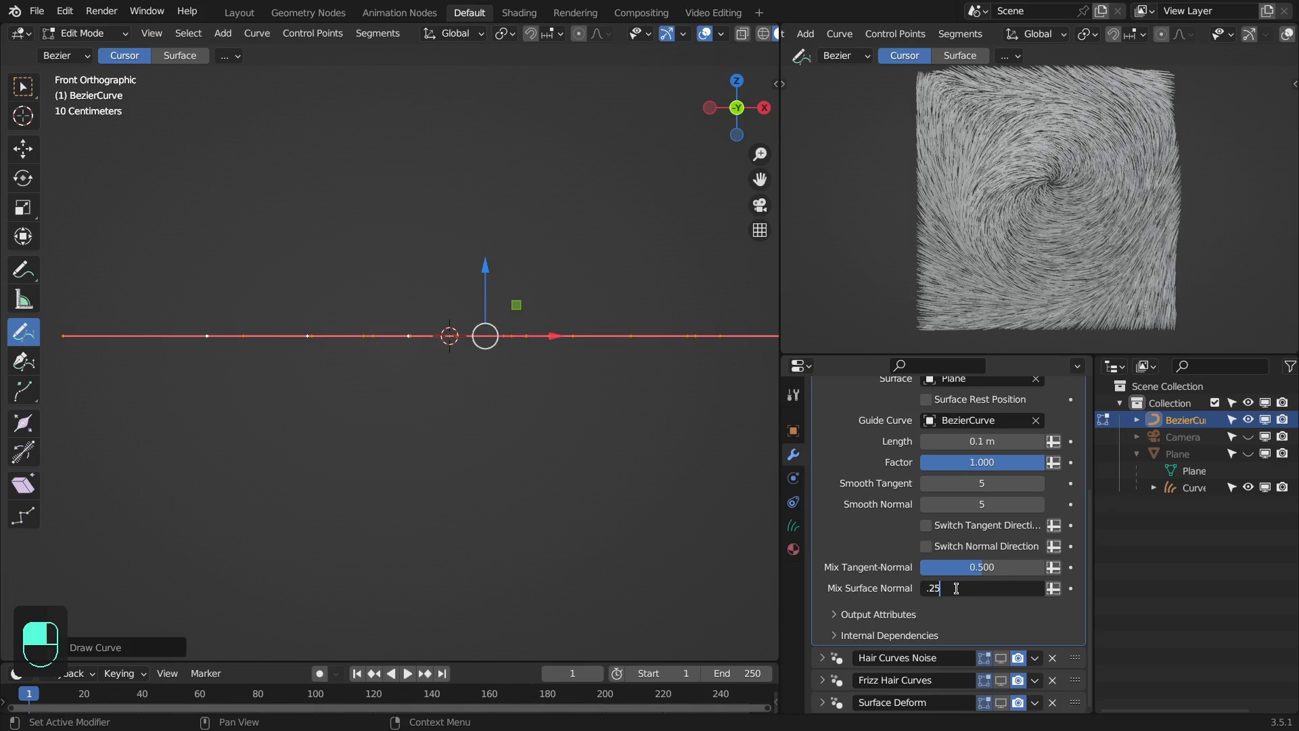
key(Return)
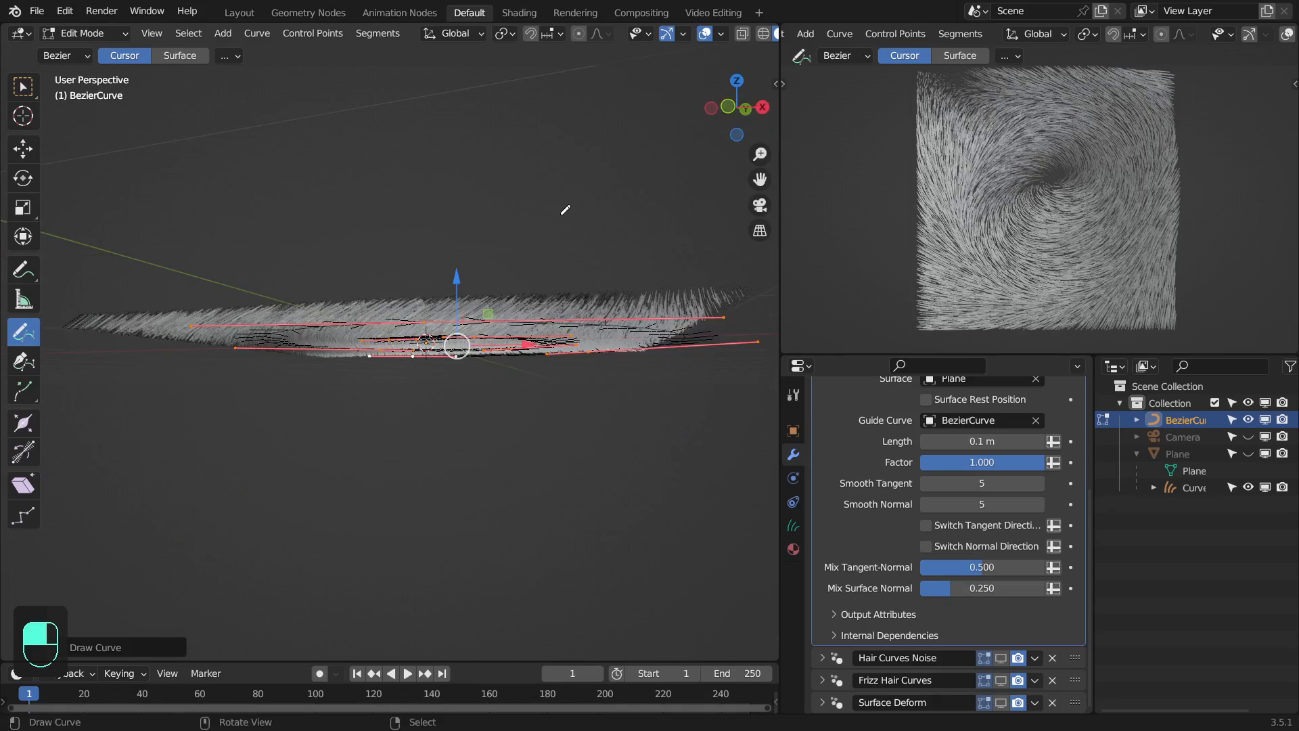
drag(563, 209, 458, 533)
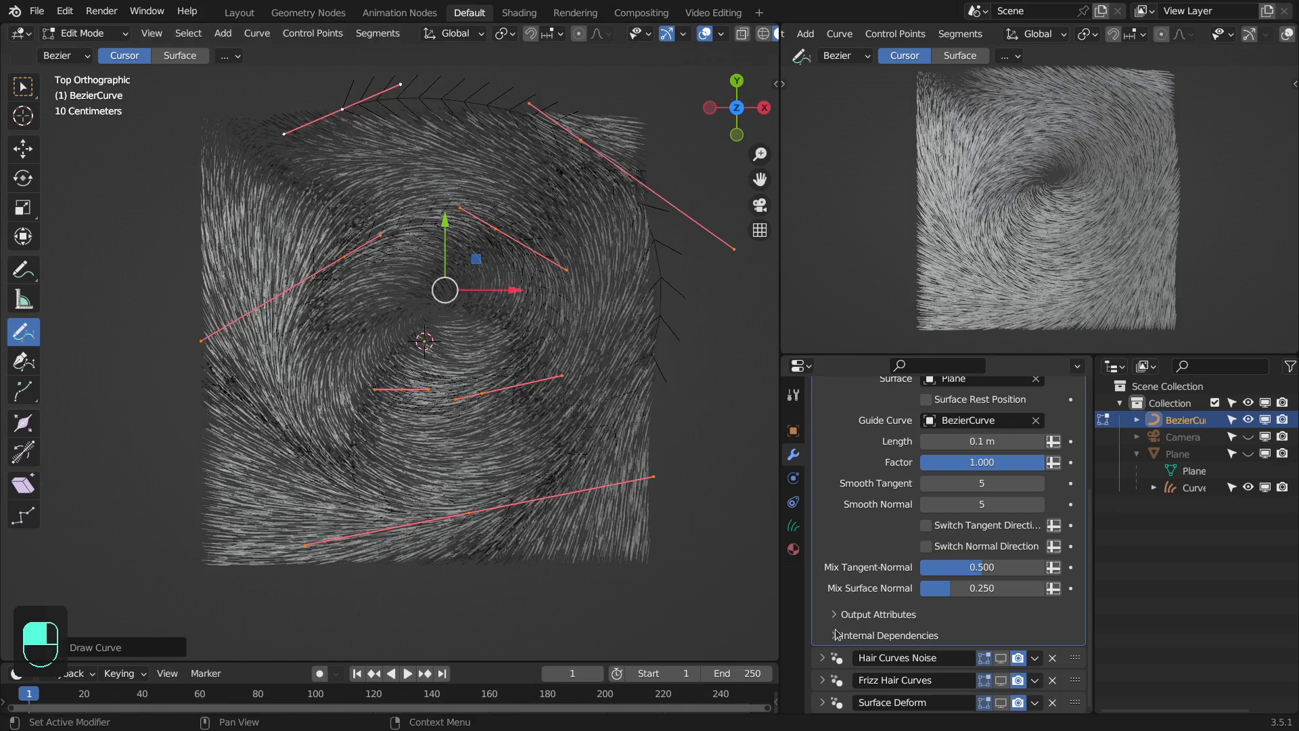
click(836, 634)
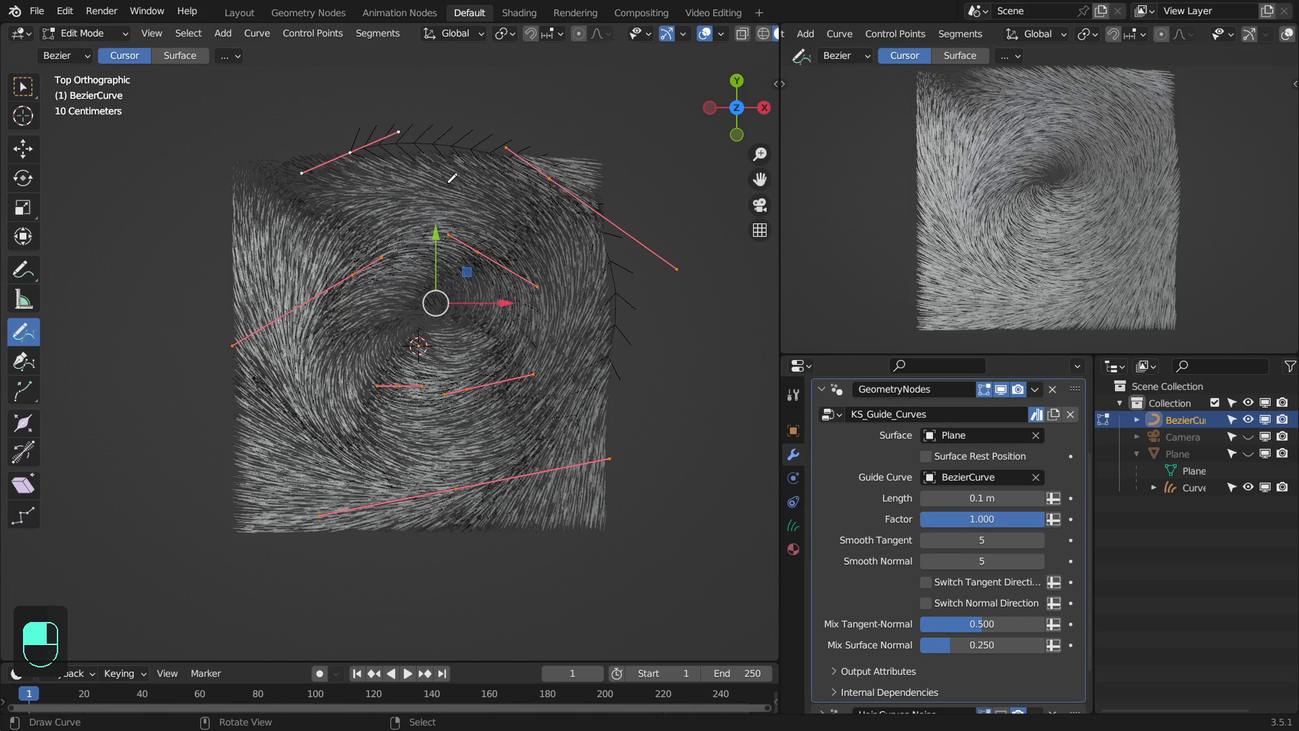
click(239, 12)
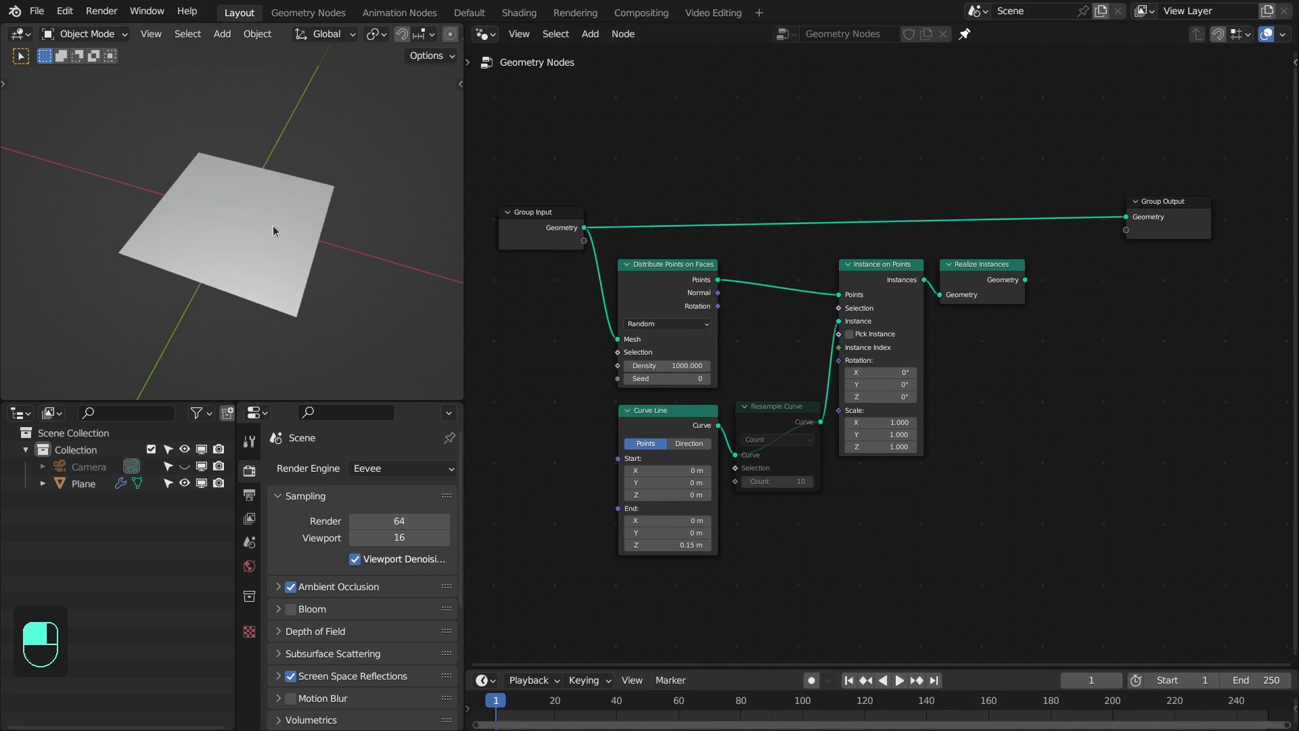
- Check the plane's subdivided mesh, then add a KS_Guide_Curves node after Realize Instances
key(Tab)
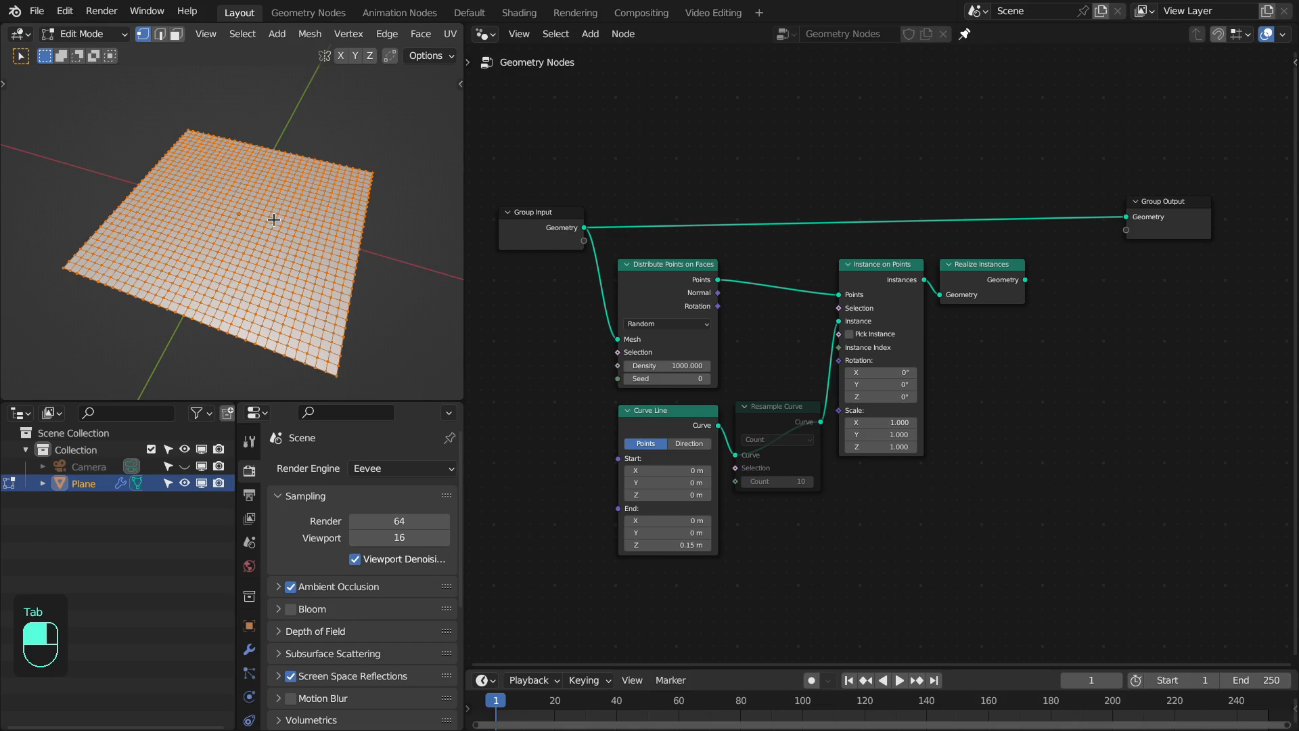
key(Tab)
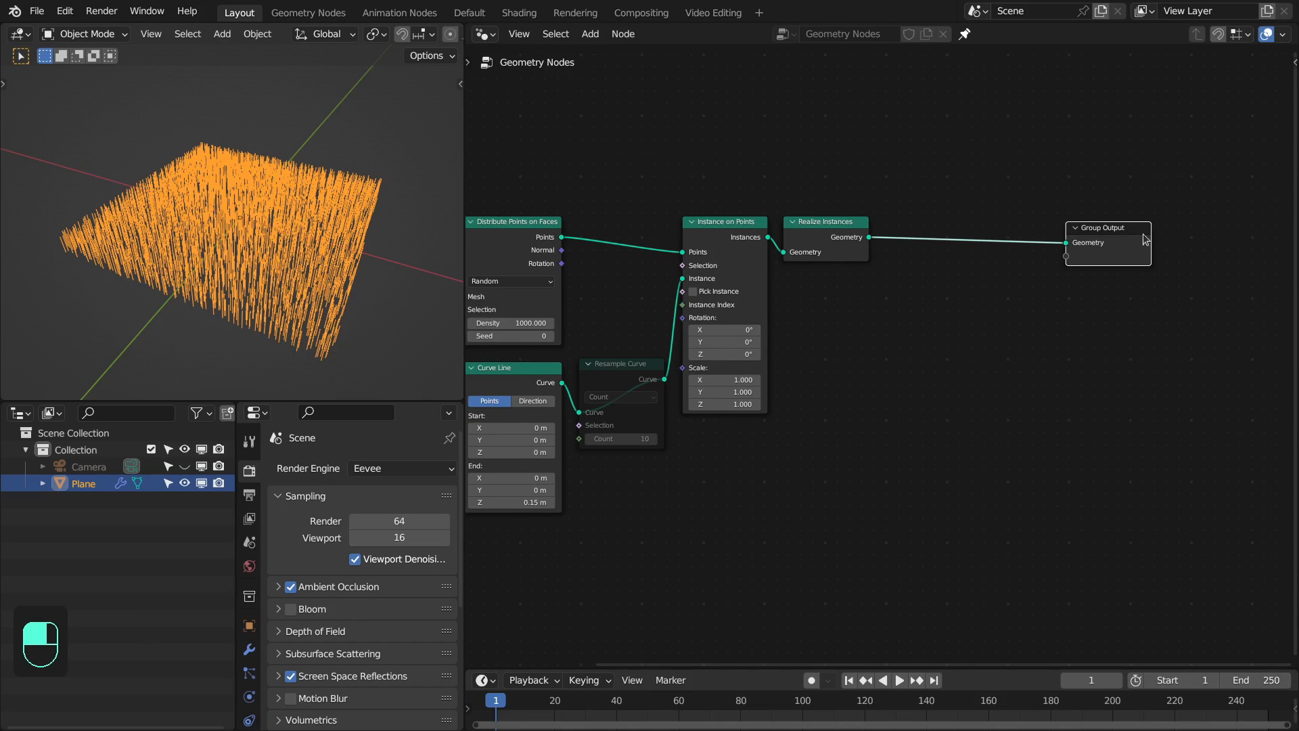
key(shift+a)
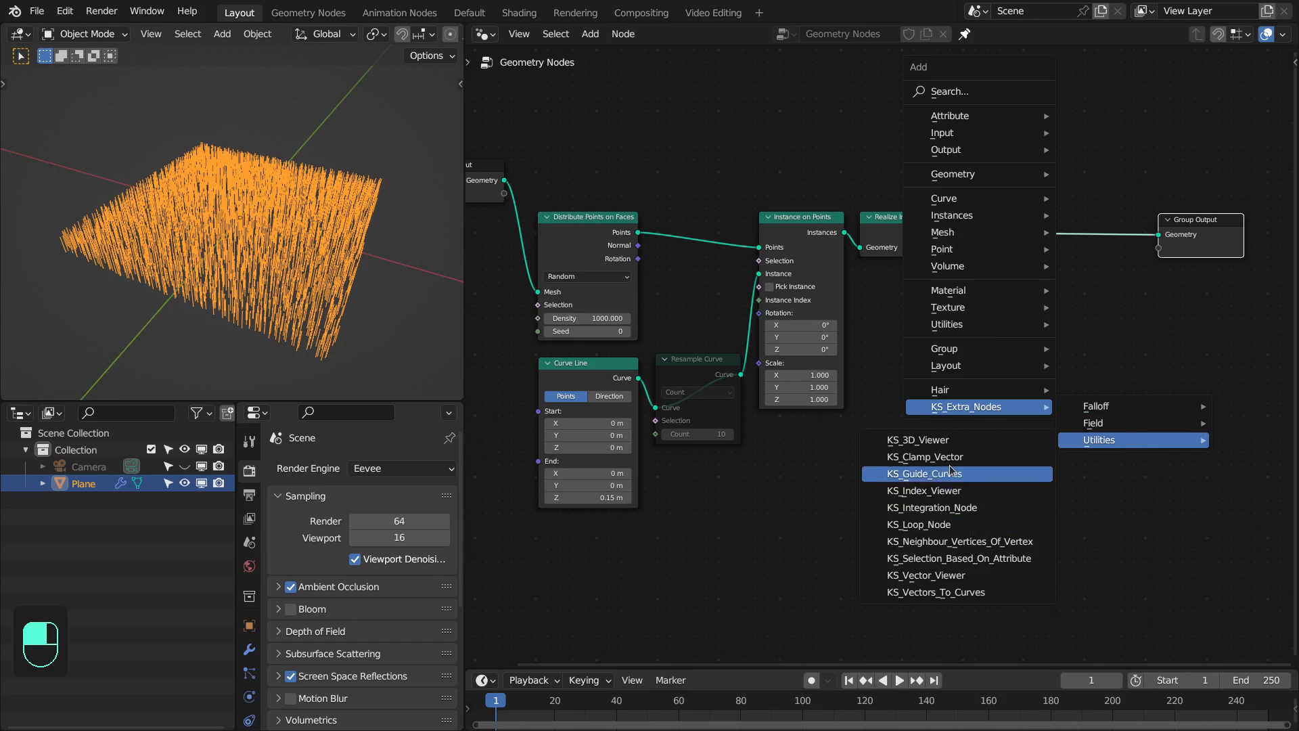
click(920, 473)
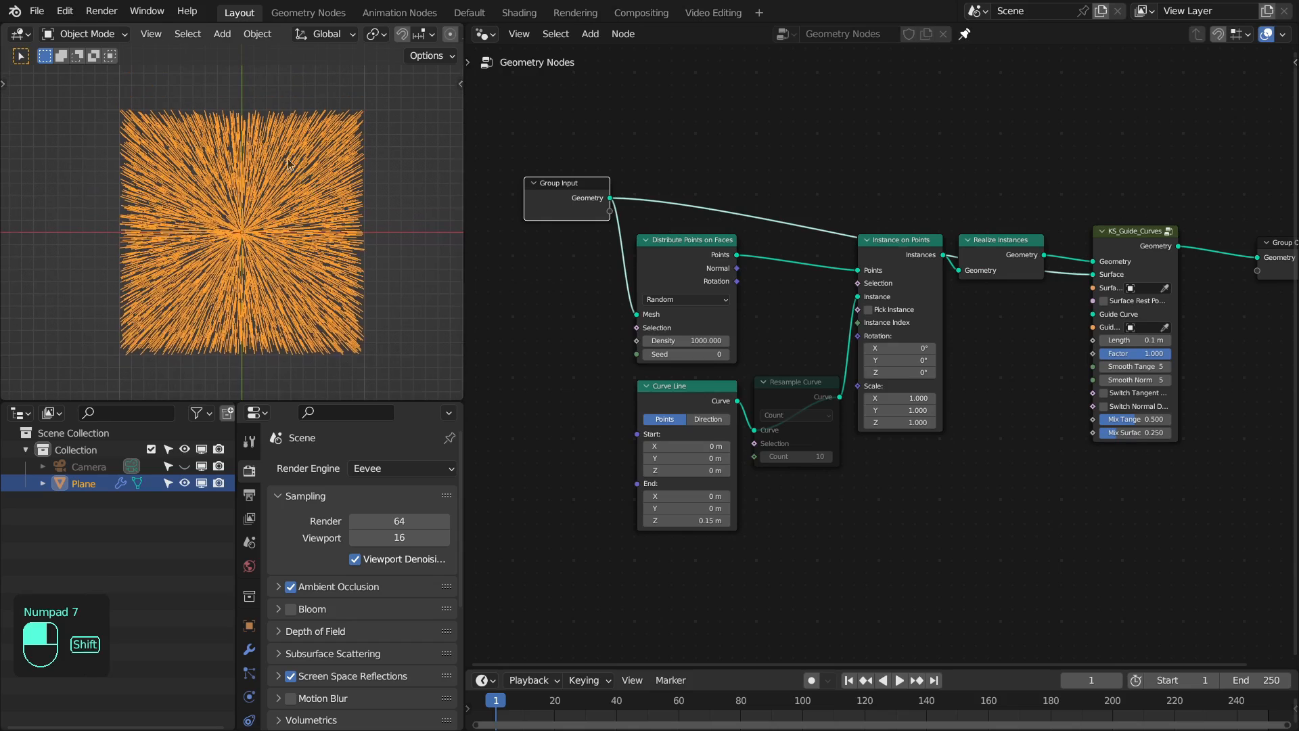
key(shift+a)
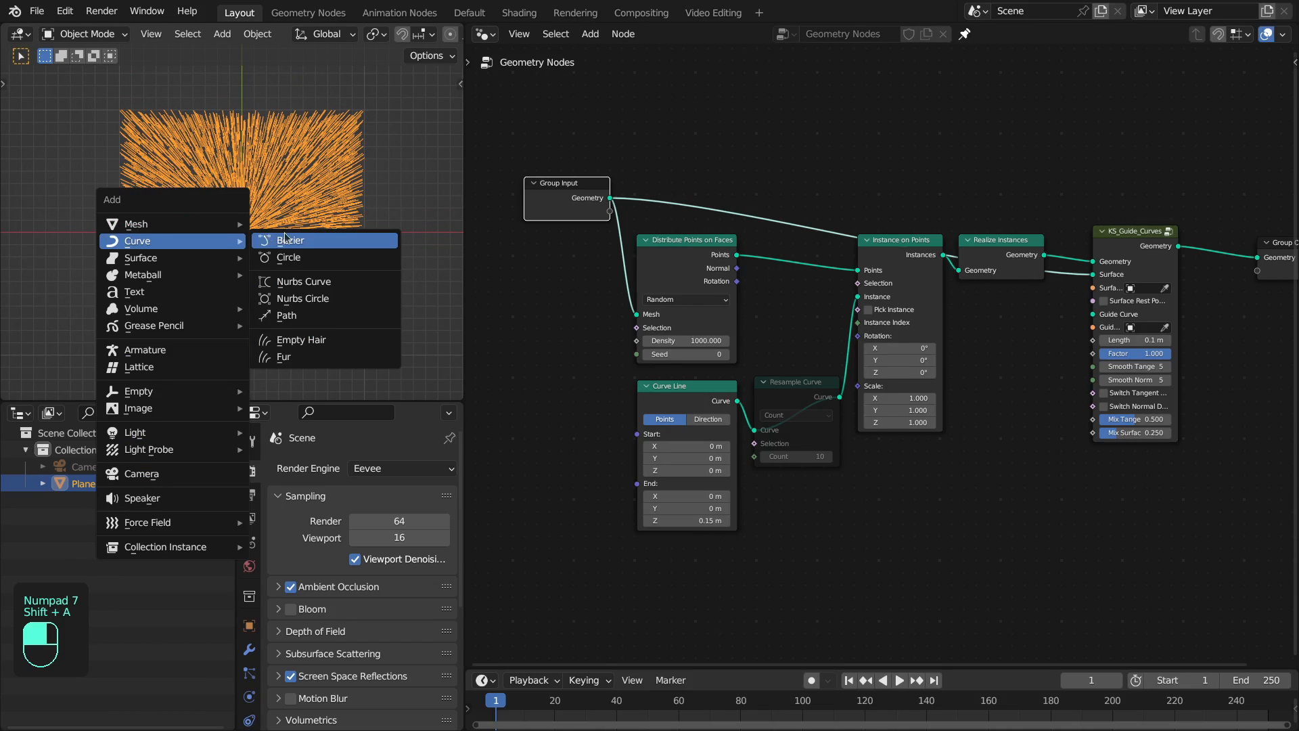
- Add a Bezier curve to the scene to serve as the fur's guide
click(290, 241)
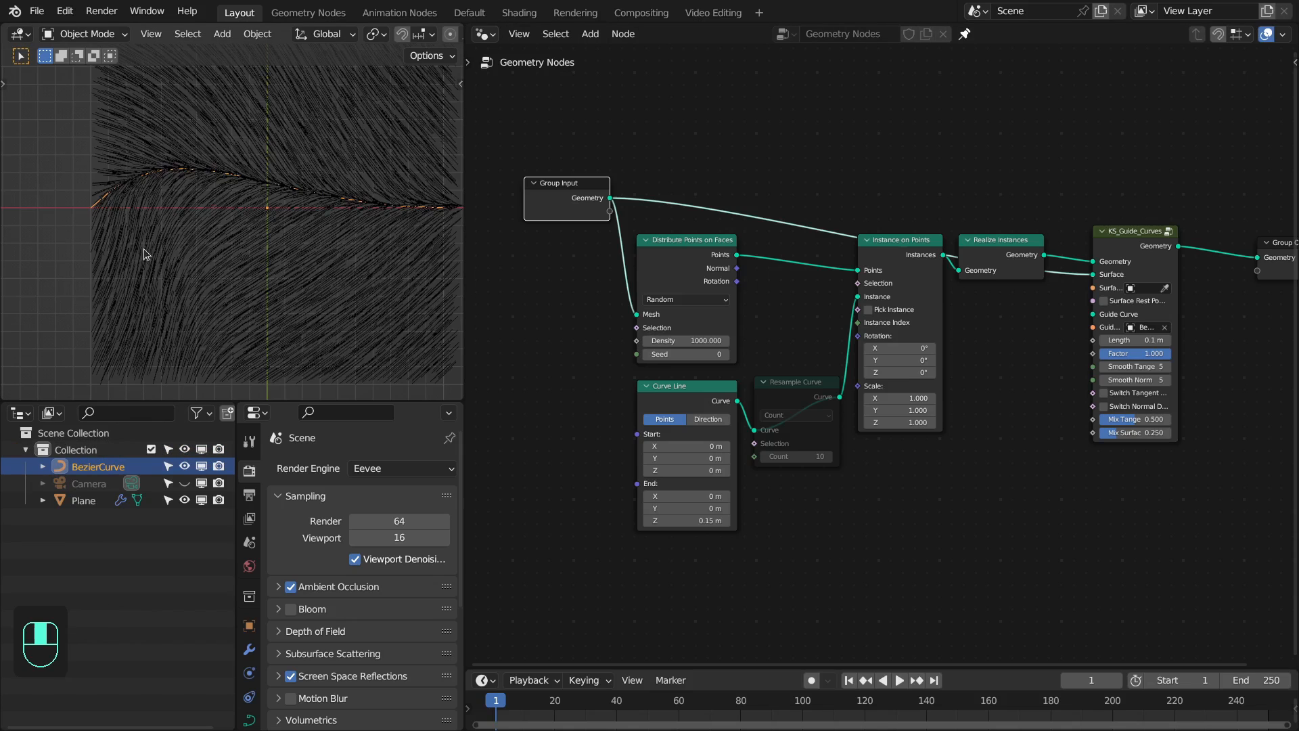
mouse_move(129, 195)
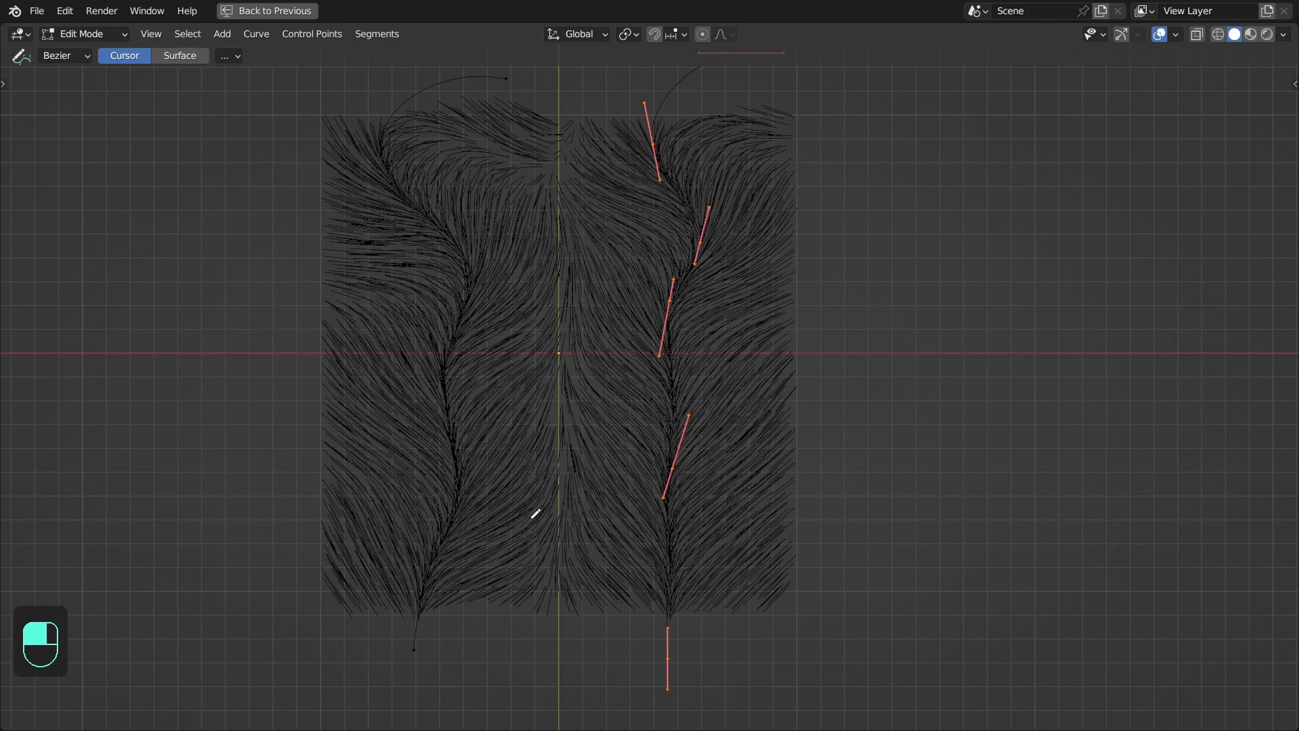
mouse_move(414, 425)
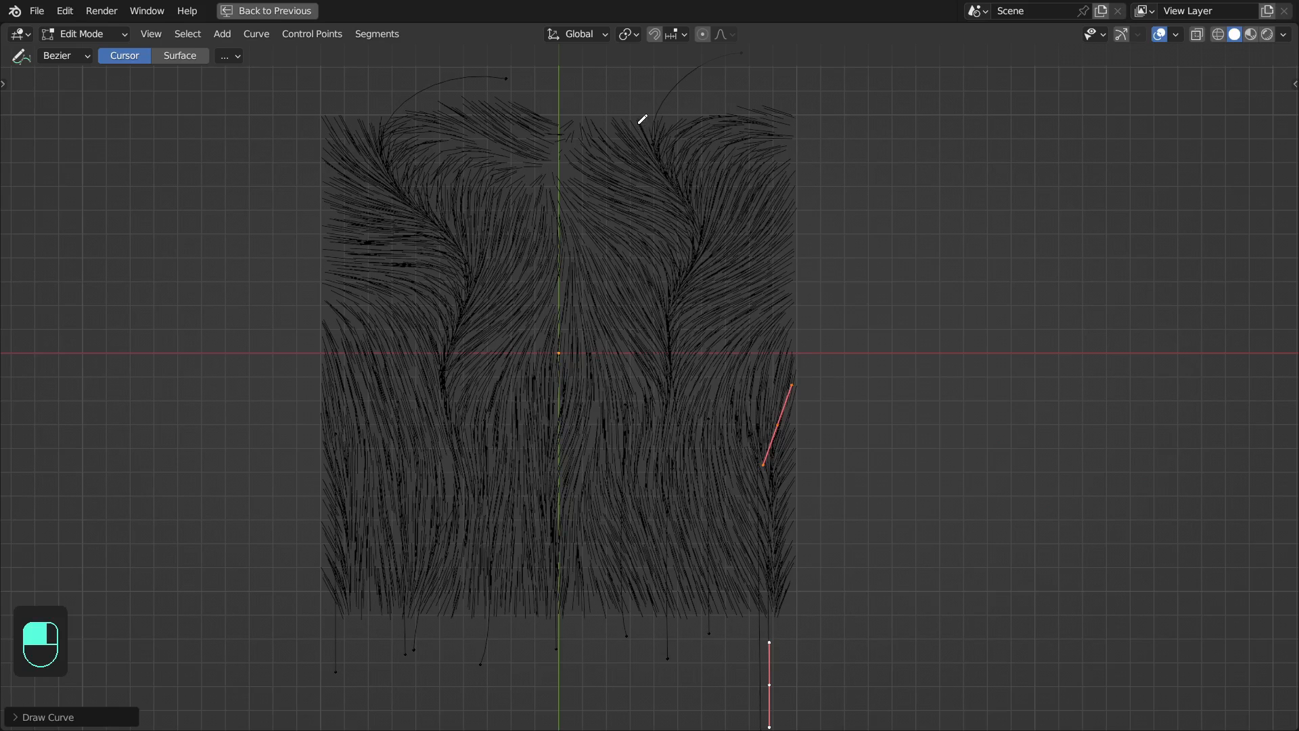
mouse_move(623, 495)
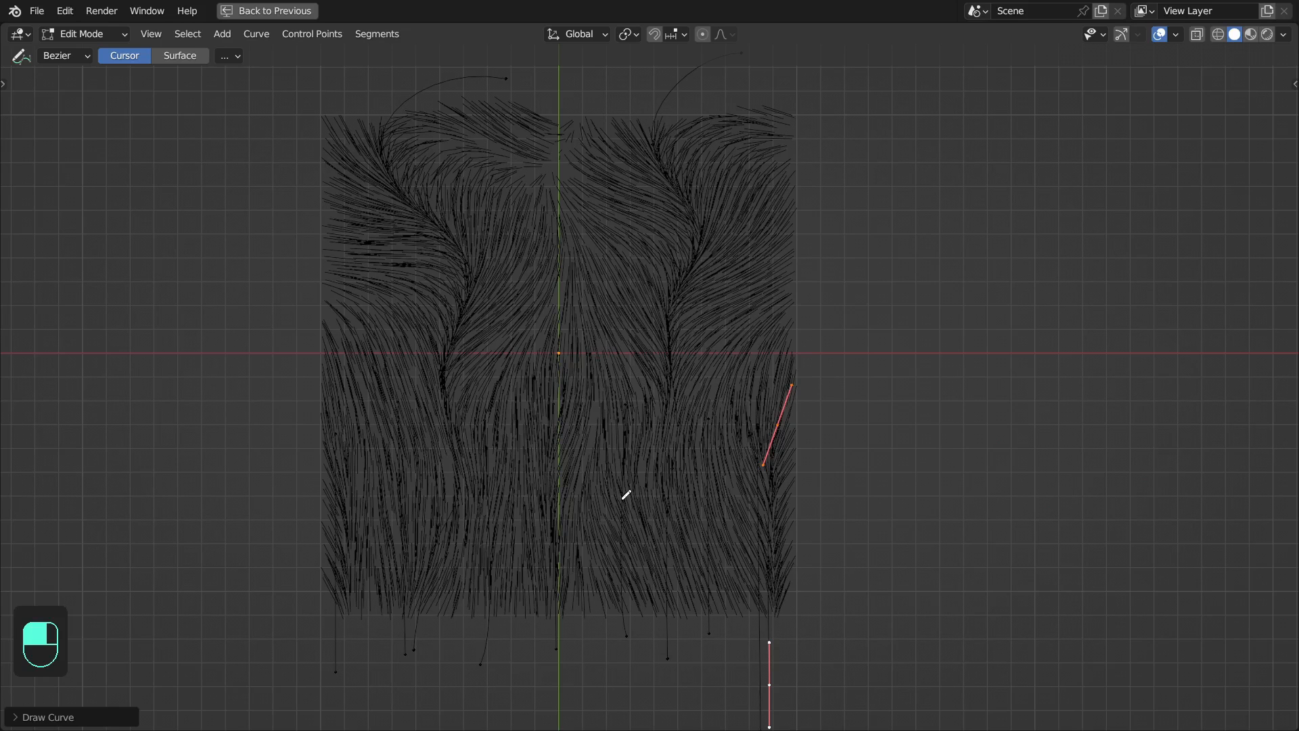
- Return from the maximised viewport once the wavy guide strokes are drawn
click(309, 11)
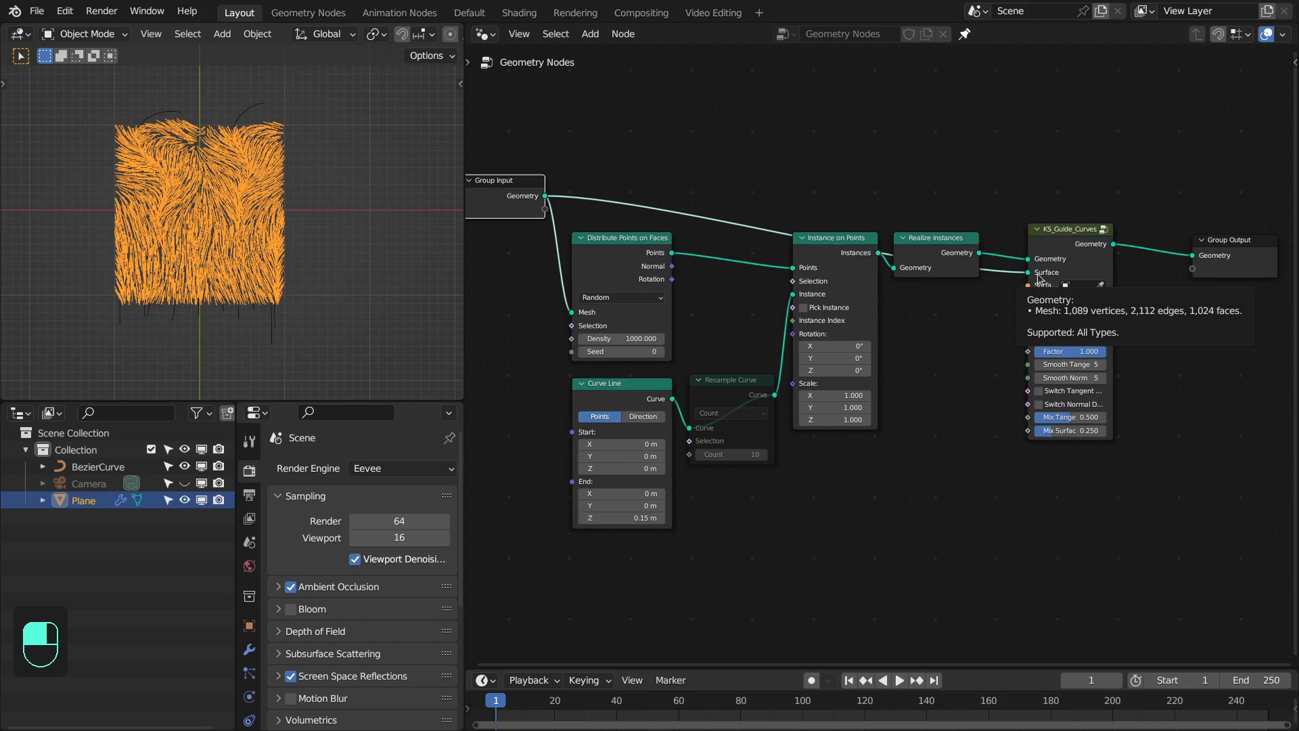